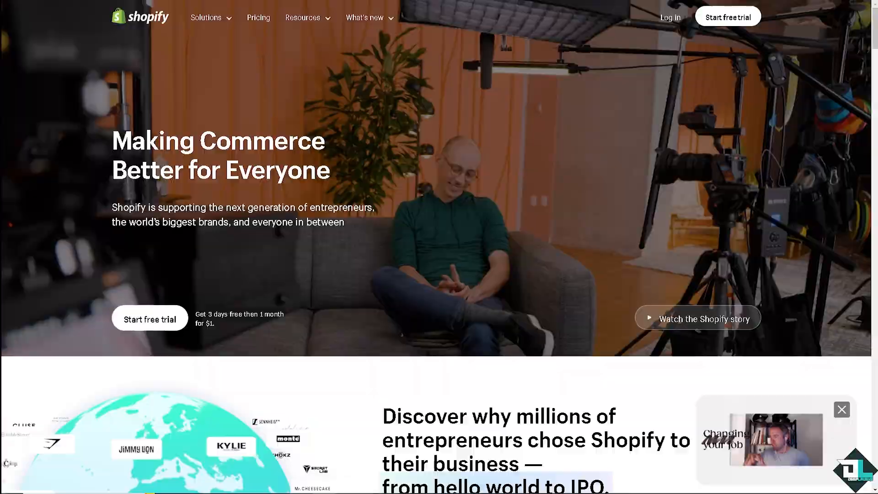
Begin a Shopify free-trial store and skip the where-to-sell question.
left_click(150, 318)
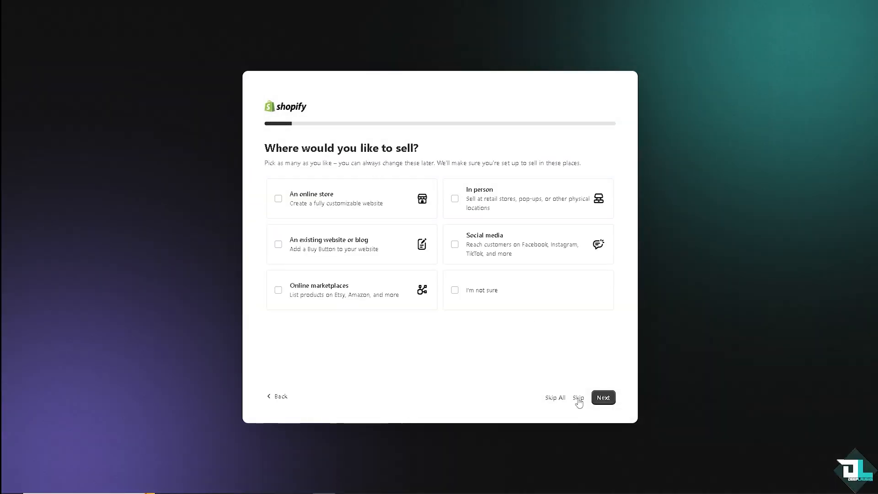
left_click(578, 397)
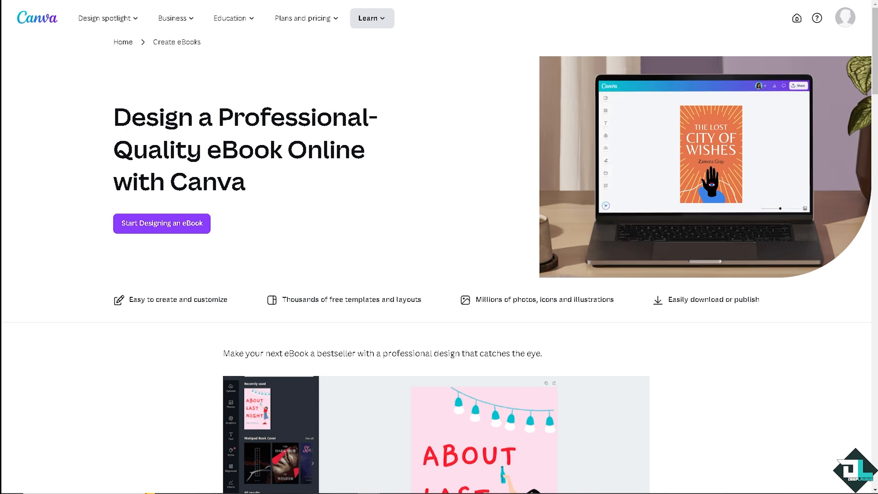
mouse_move(105, 154)
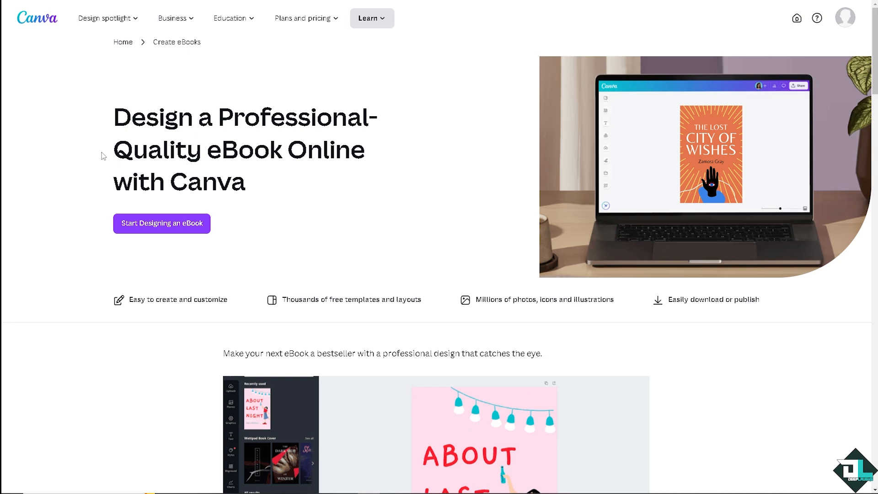
mouse_move(176, 227)
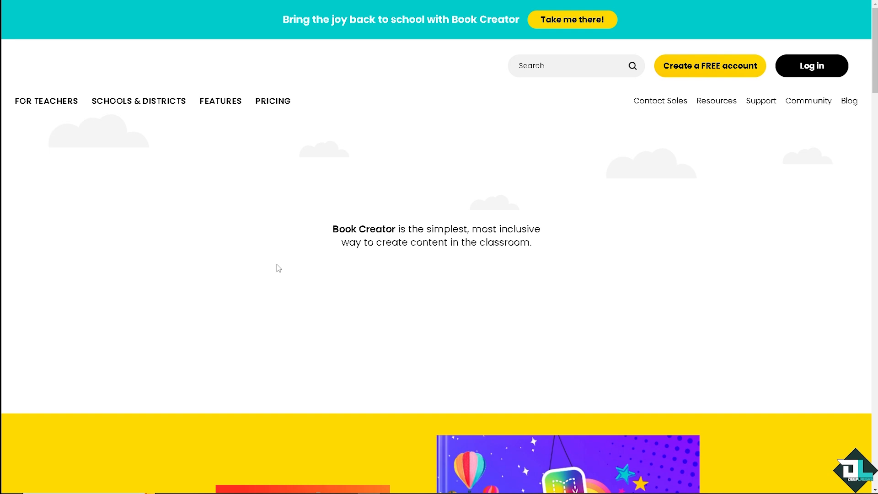
mouse_move(280, 263)
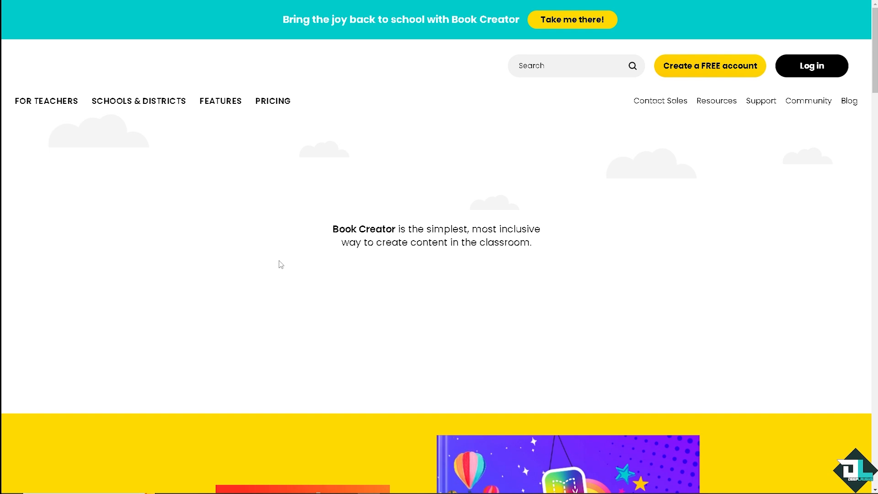
scroll("down", 3)
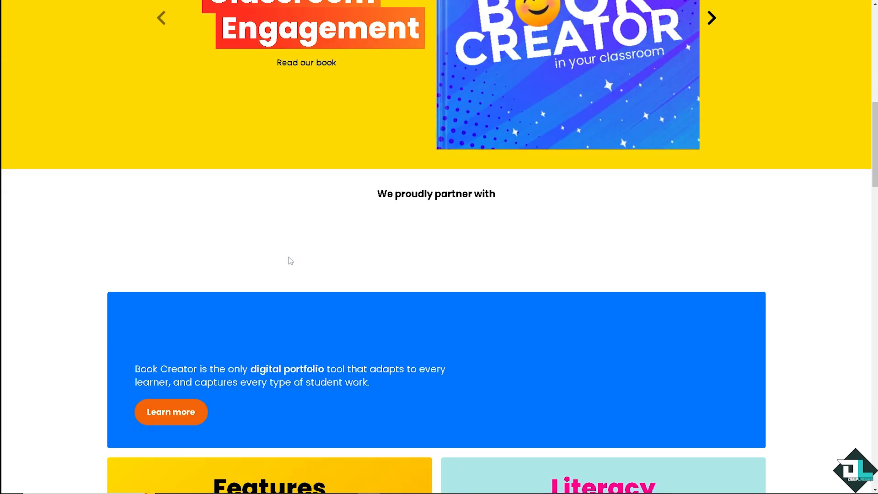
scroll("down", 3)
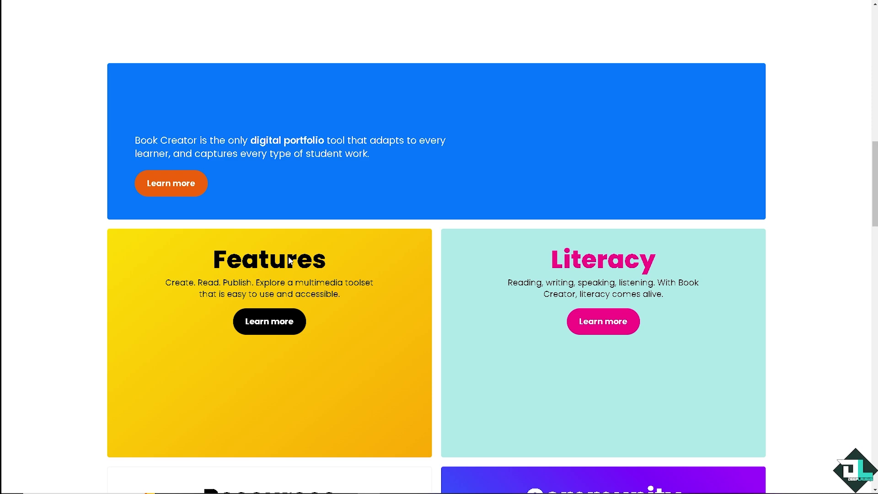
scroll("down", 3)
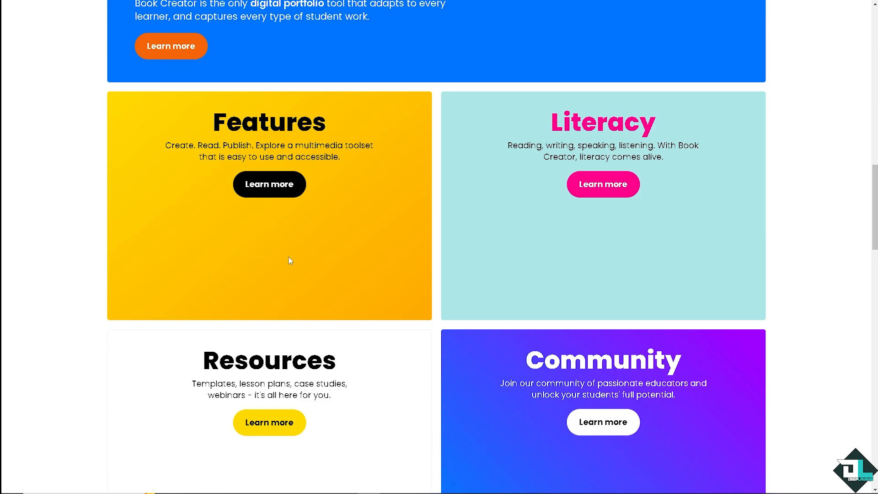
scroll("up", 3)
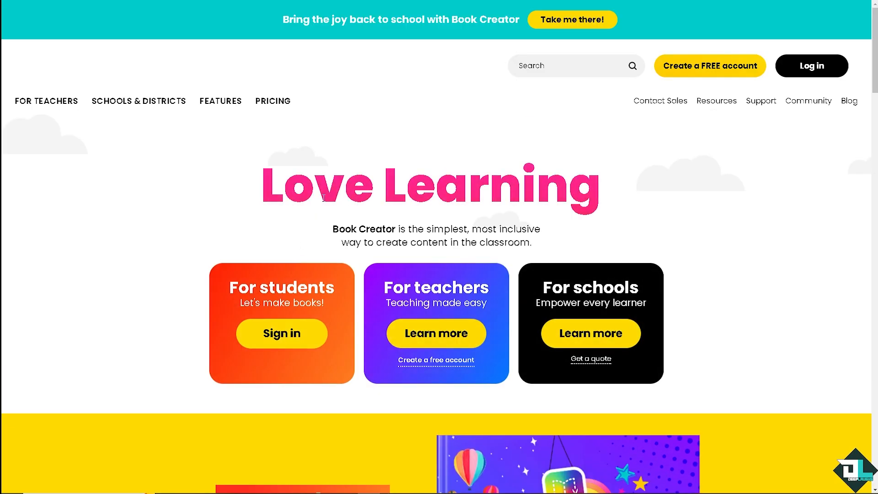
mouse_move(324, 240)
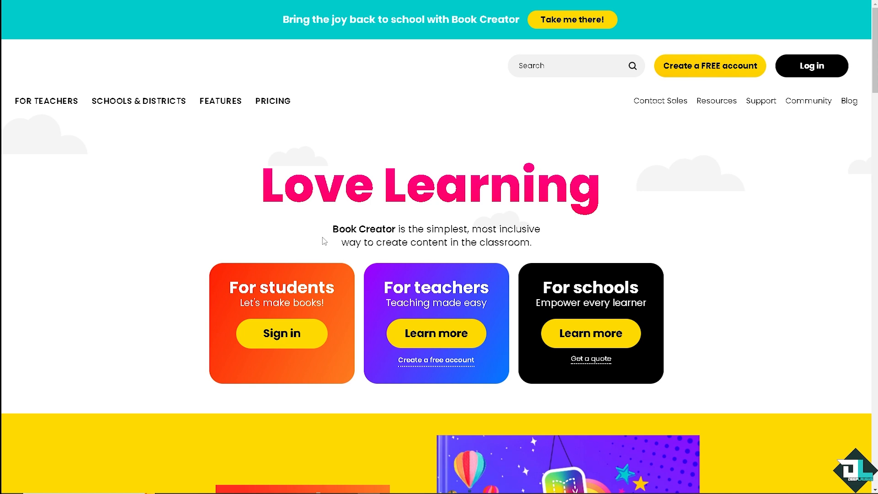
mouse_move(144, 232)
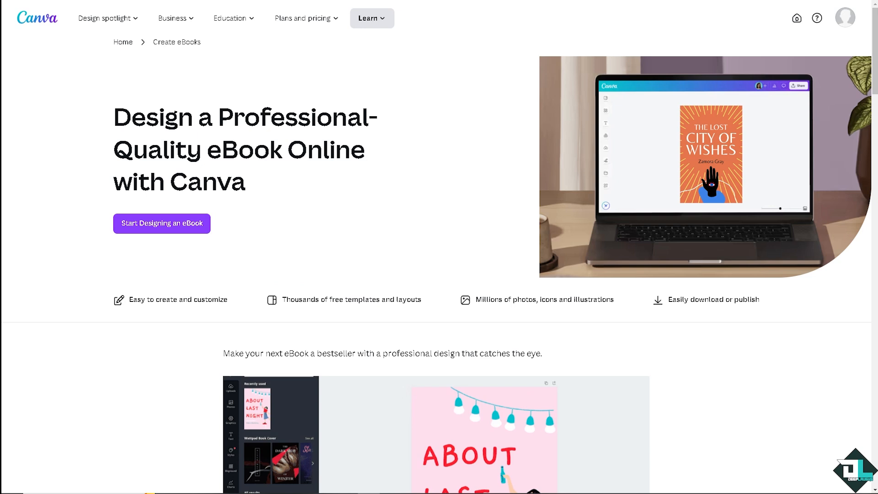
mouse_move(185, 229)
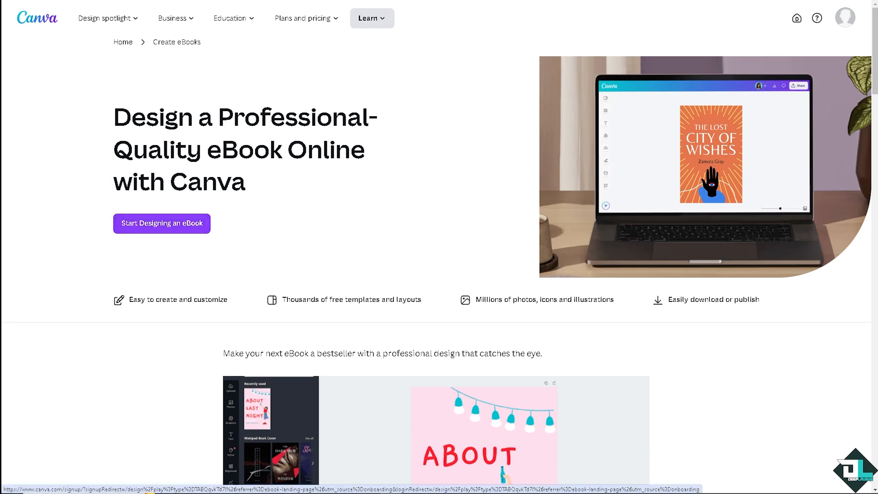
Start a new eBook design from Canva's eBook landing page.
left_click(161, 223)
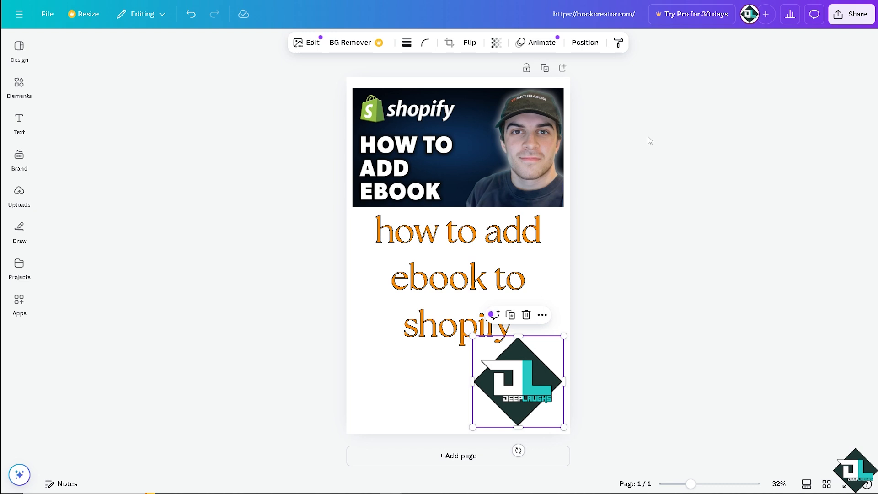
Rename the design to 'how to add ebook to shopify' and bring up its Share options.
left_click(650, 141)
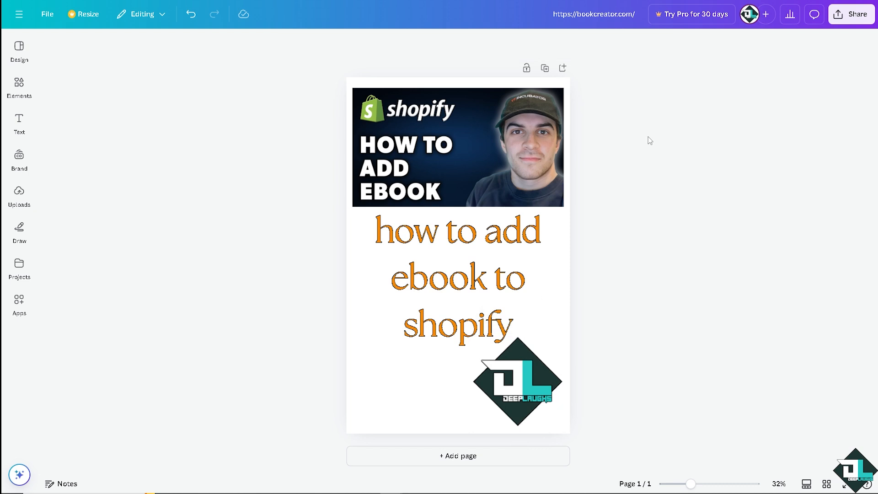
type("how to add ebook to shopify")
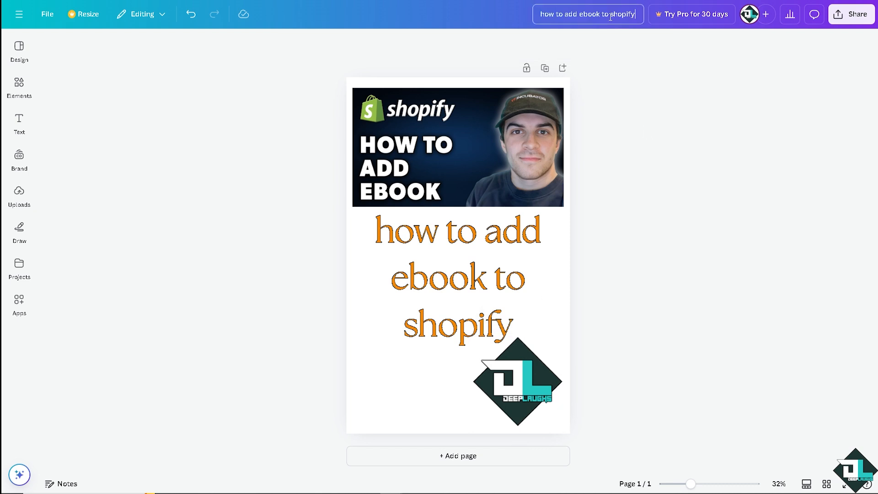
left_click(851, 13)
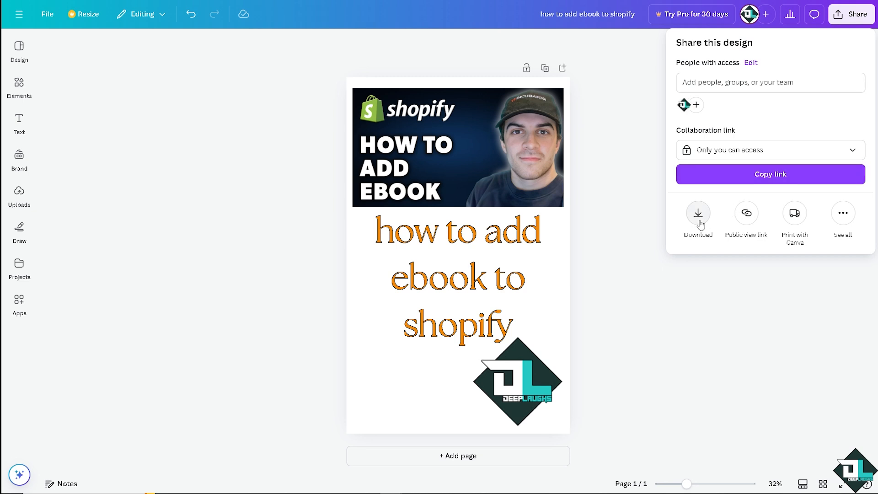
mouse_move(858, 222)
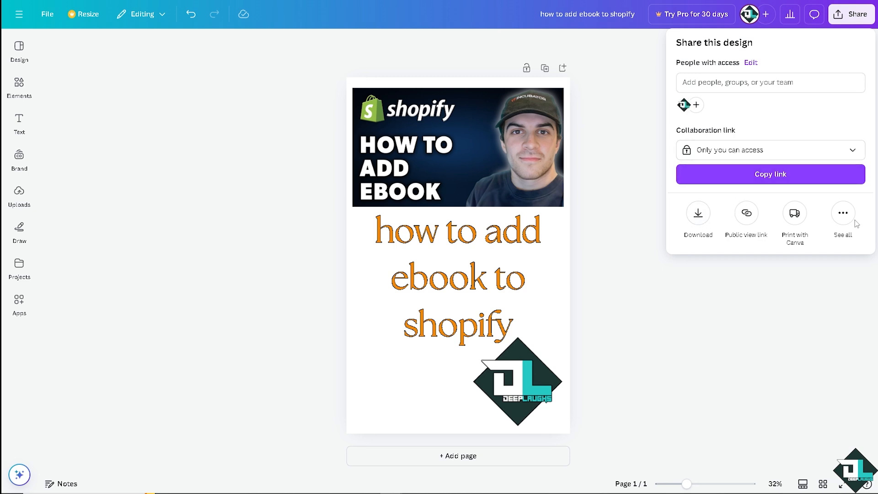
Show all share, save and publish options and scroll through the list.
left_click(842, 213)
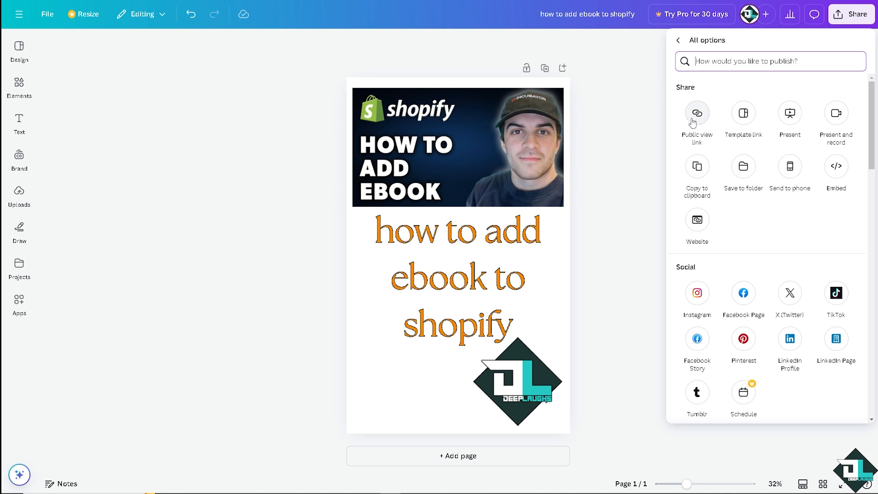
mouse_move(694, 240)
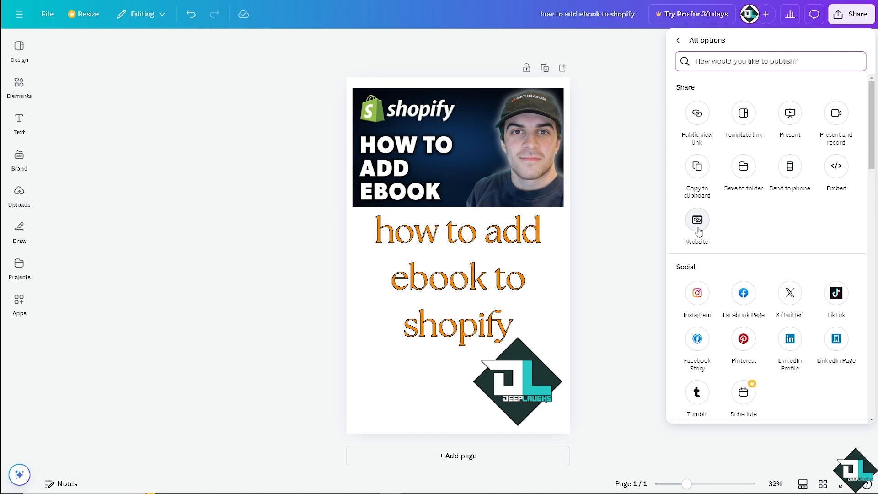
mouse_move(808, 277)
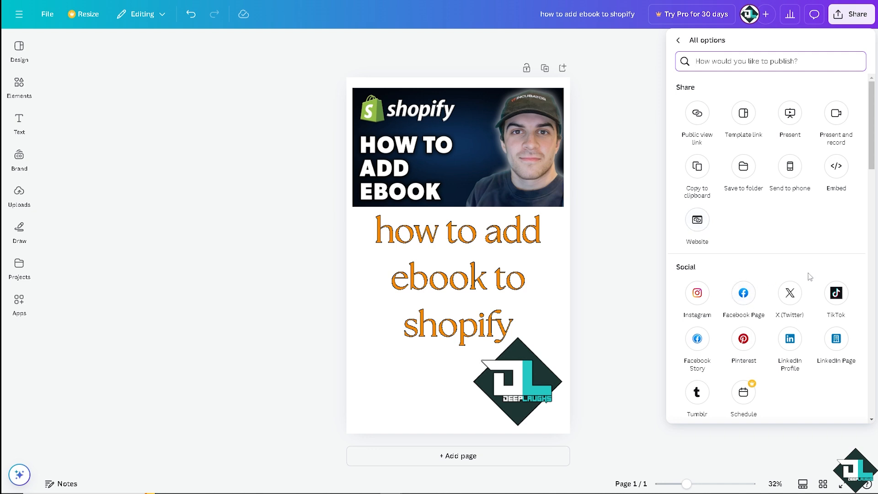
scroll("down", 3)
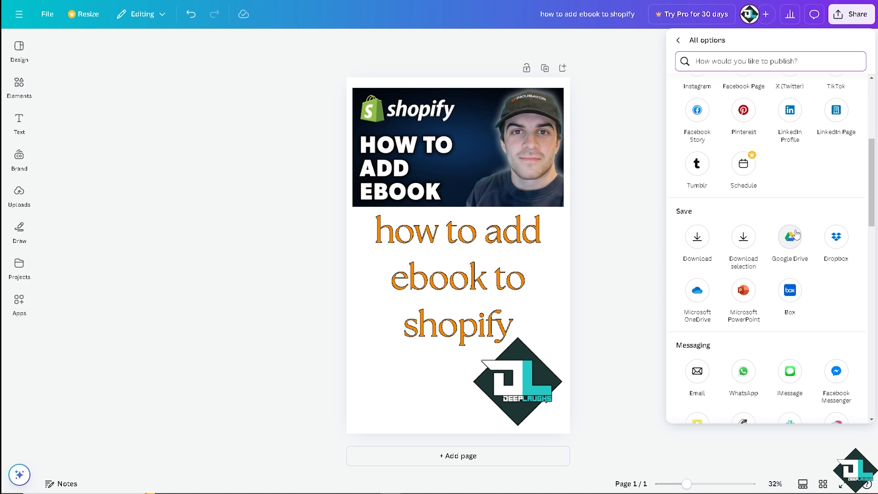
scroll("down", 3)
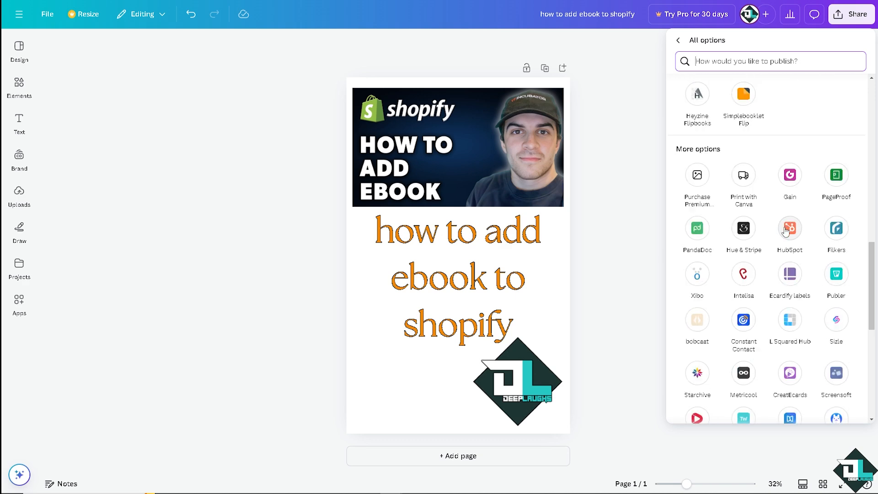
scroll("down", 3)
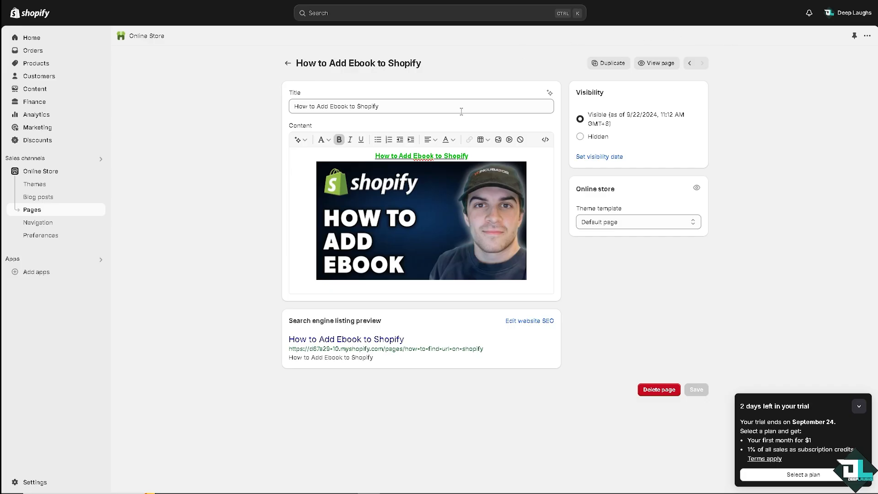
mouse_move(203, 197)
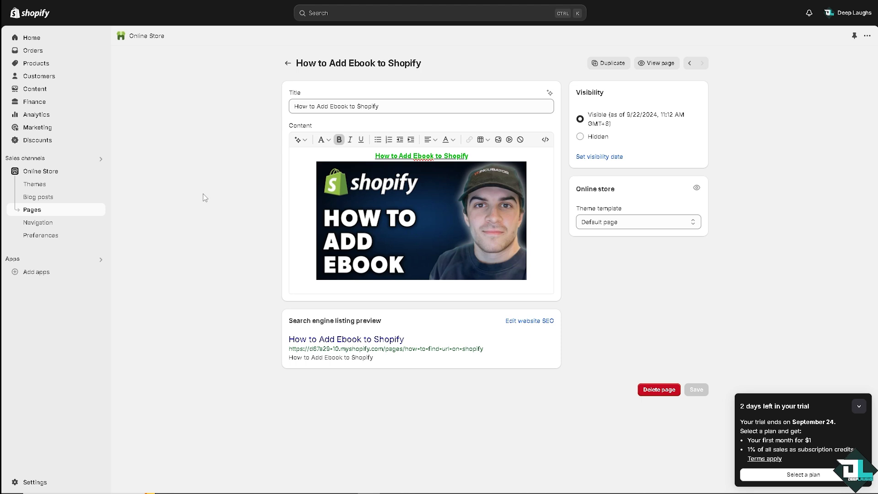
mouse_move(82, 236)
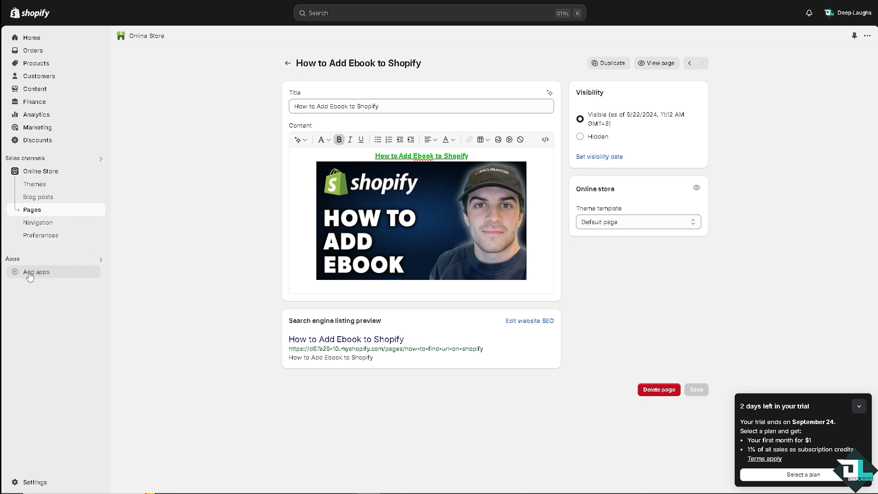
Go to Add apps from the Shopify admin sidebar to reach the App Store.
left_click(36, 271)
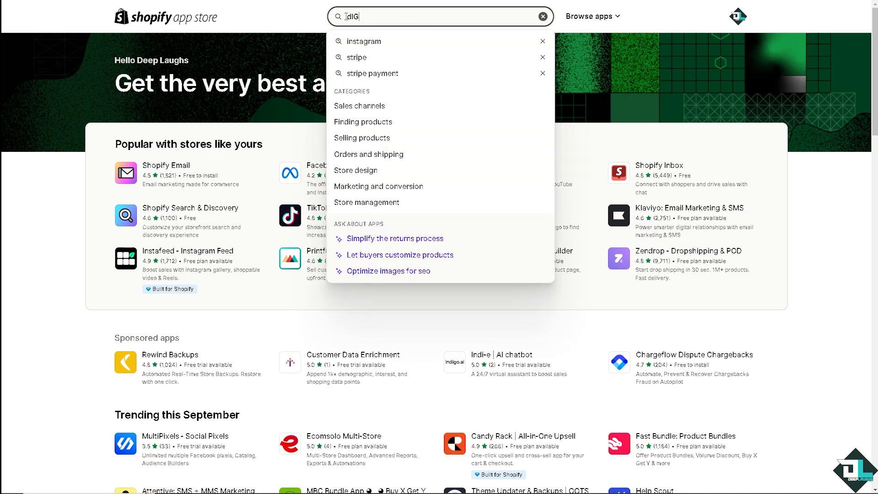
Search the Shopify App Store for 'digital downloads' apps.
type("IGITAL DOWNLODS")
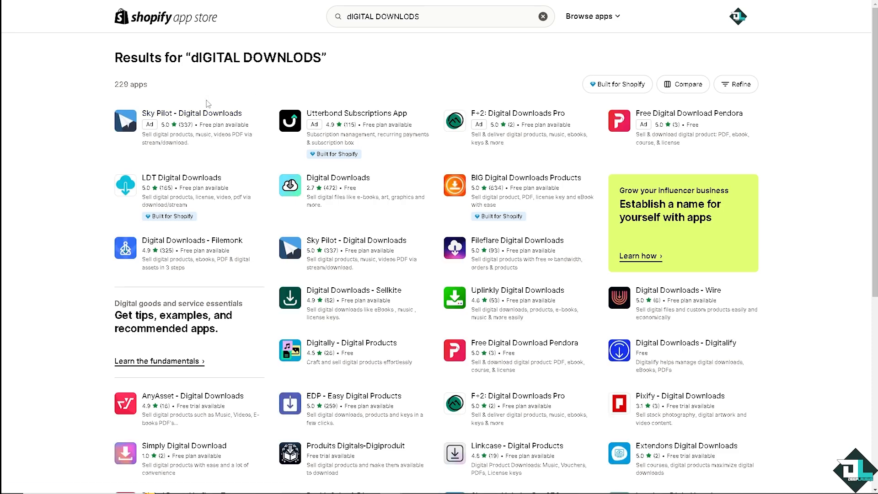
mouse_move(229, 147)
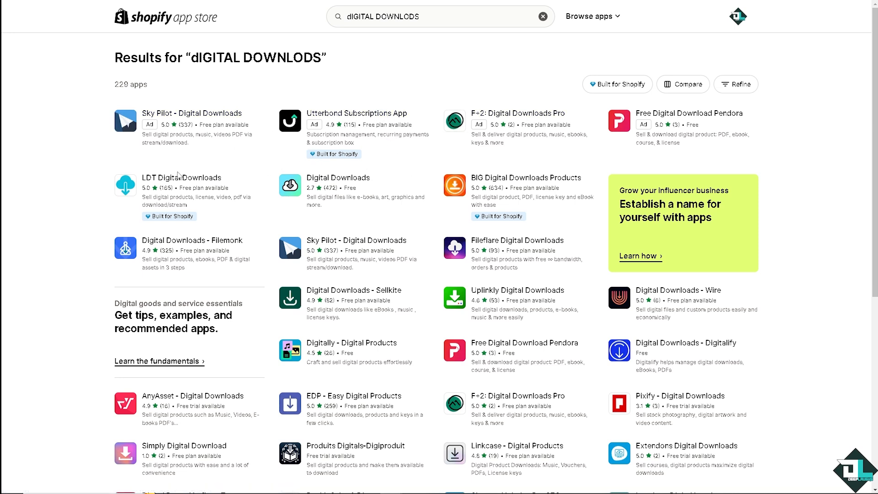
mouse_move(70, 222)
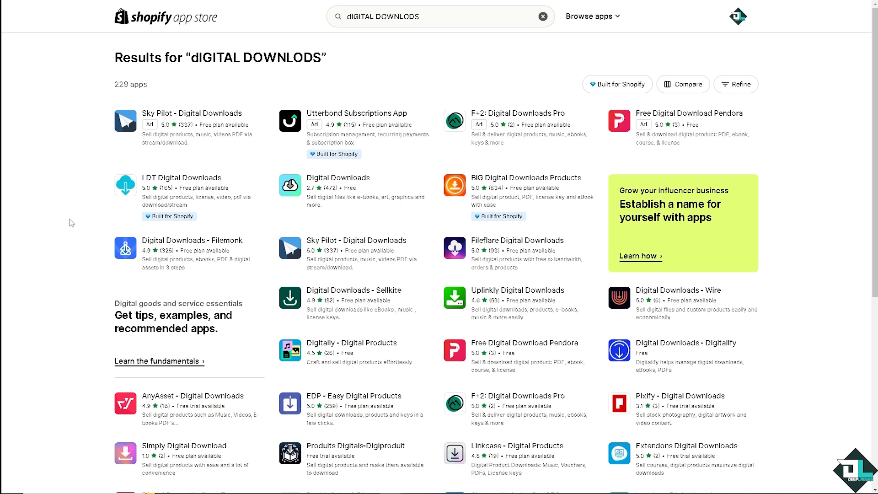
mouse_move(68, 236)
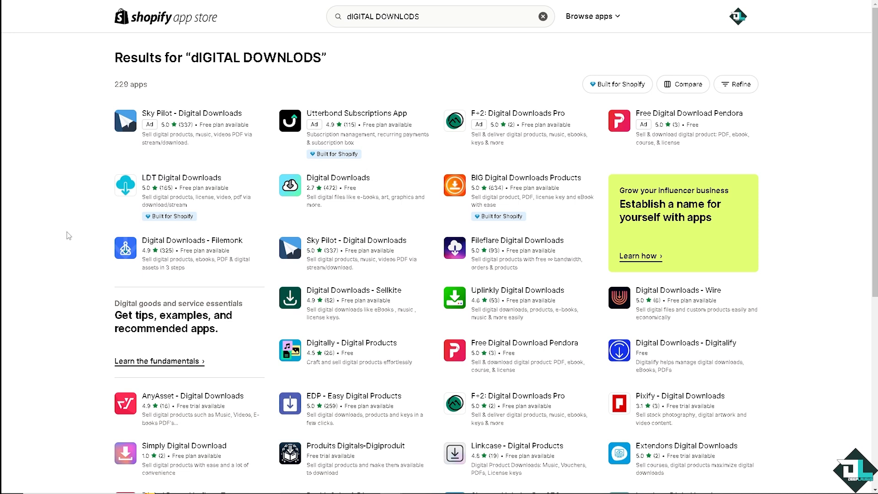
mouse_move(196, 247)
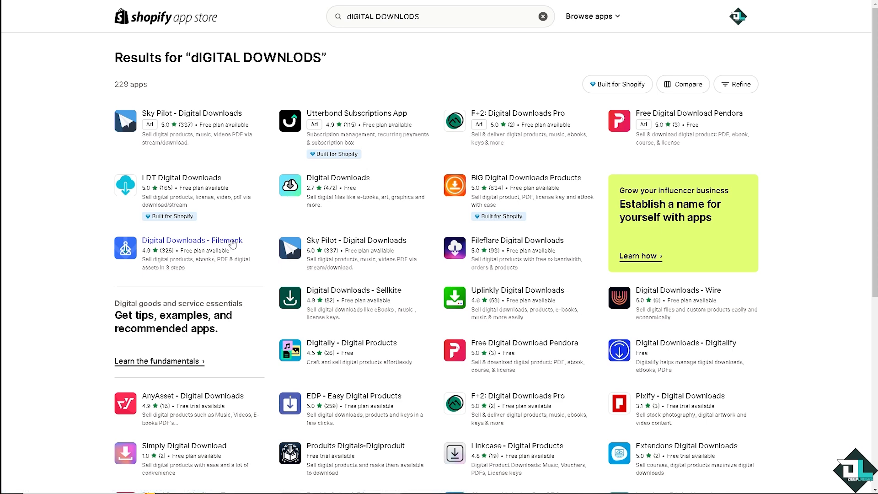
mouse_move(209, 243)
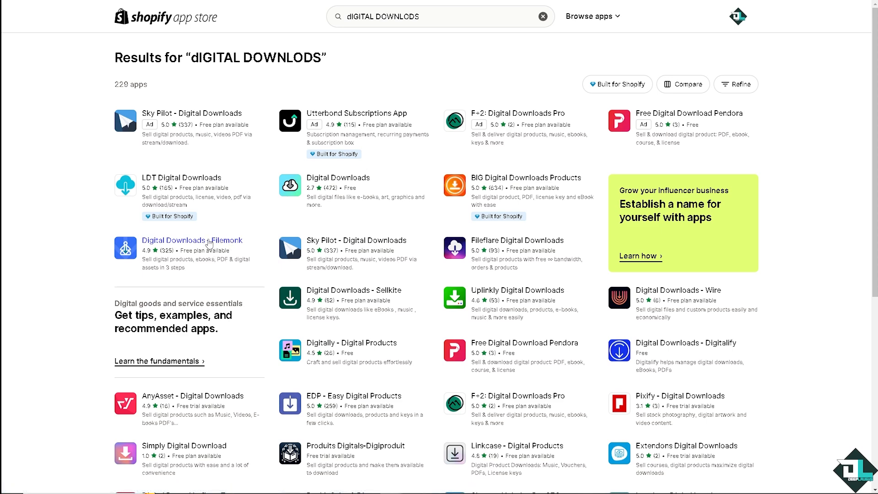
mouse_move(181, 216)
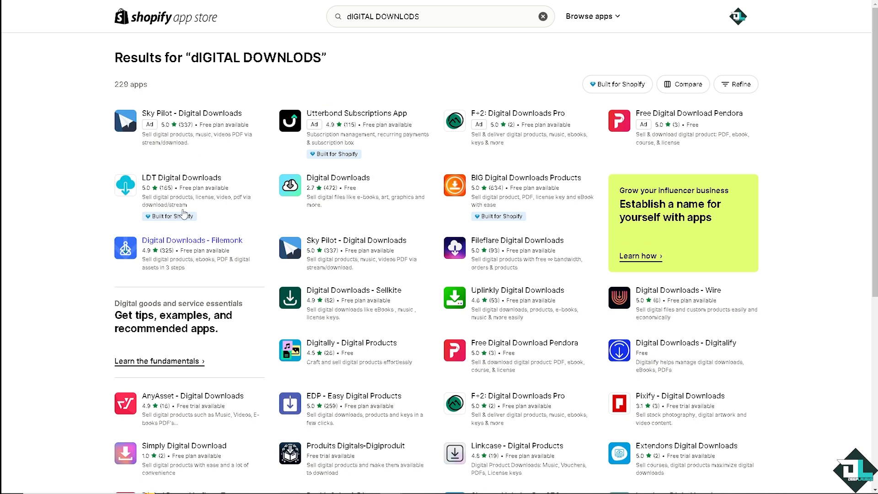
Open the Digital Downloads - Filemonk listing from the search results.
left_click(187, 240)
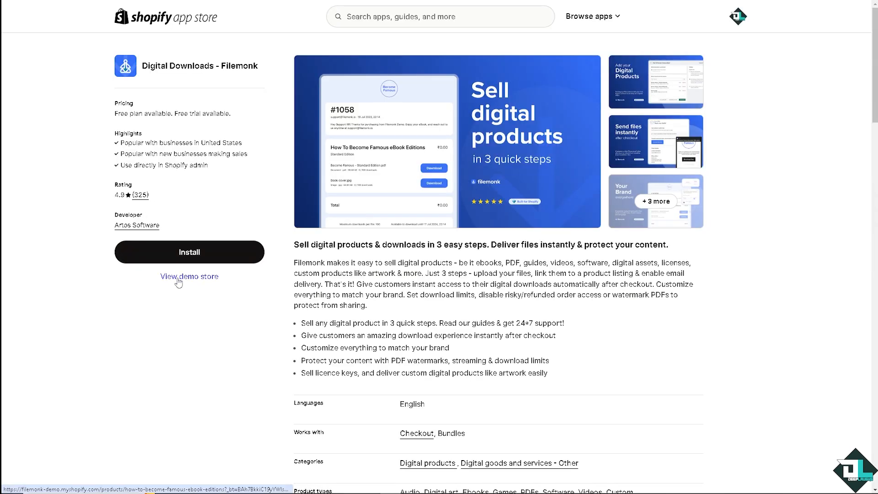
left_click(189, 276)
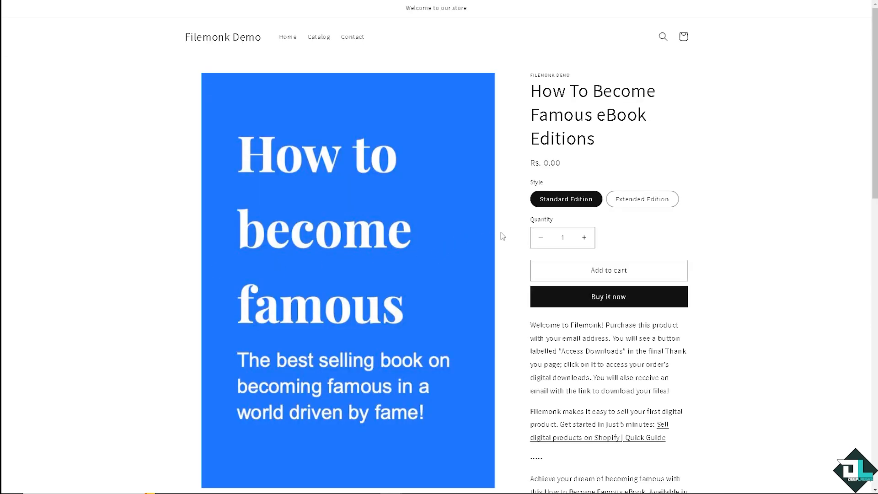
scroll("down", 3)
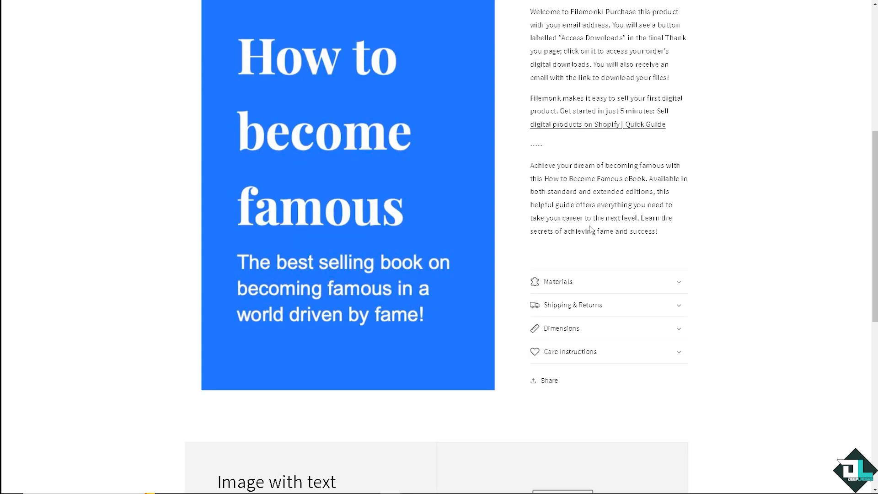
scroll("up", 3)
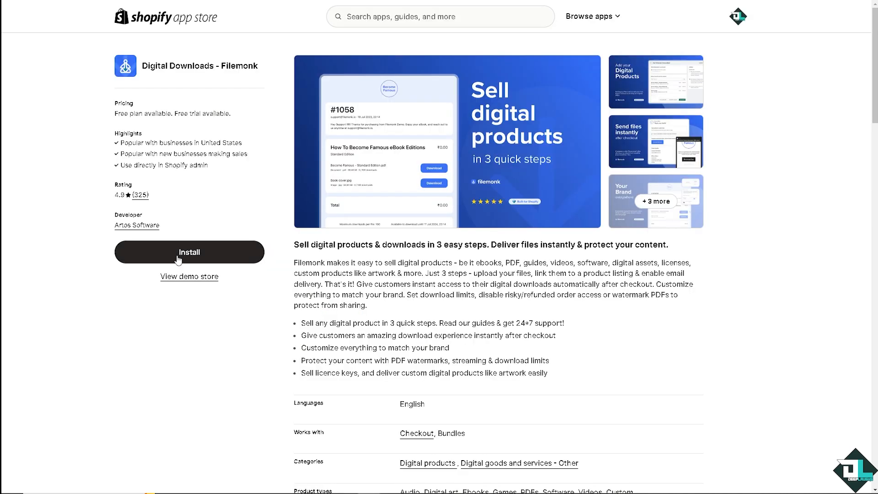
Install Filemonk on the store, confirming its requested data access.
left_click(190, 253)
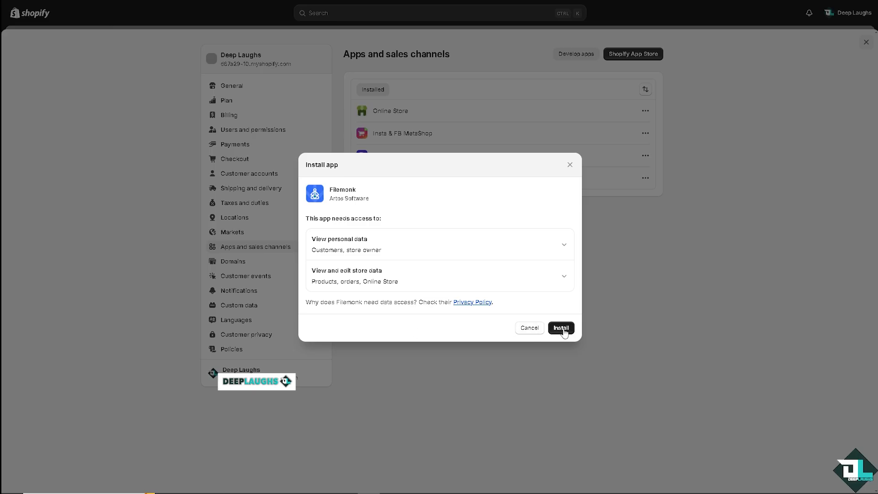
left_click(562, 327)
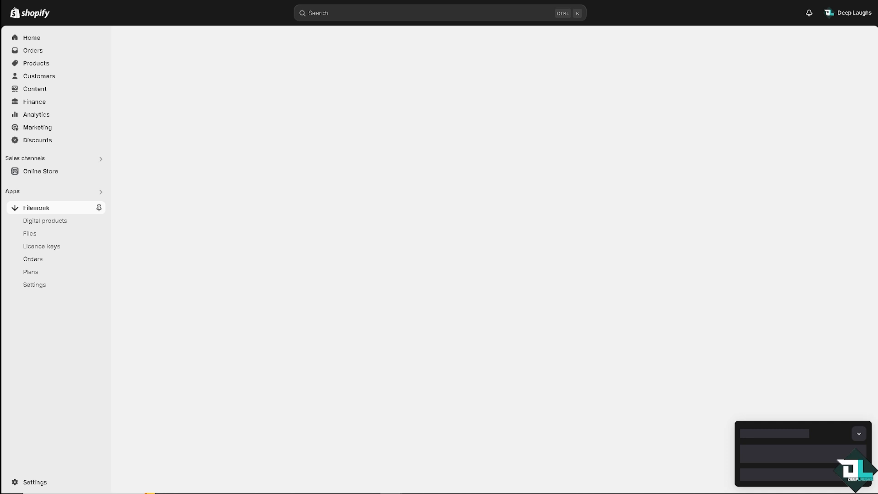
Open the installed Filemonk app and get started to reach its Plans page.
left_click(35, 207)
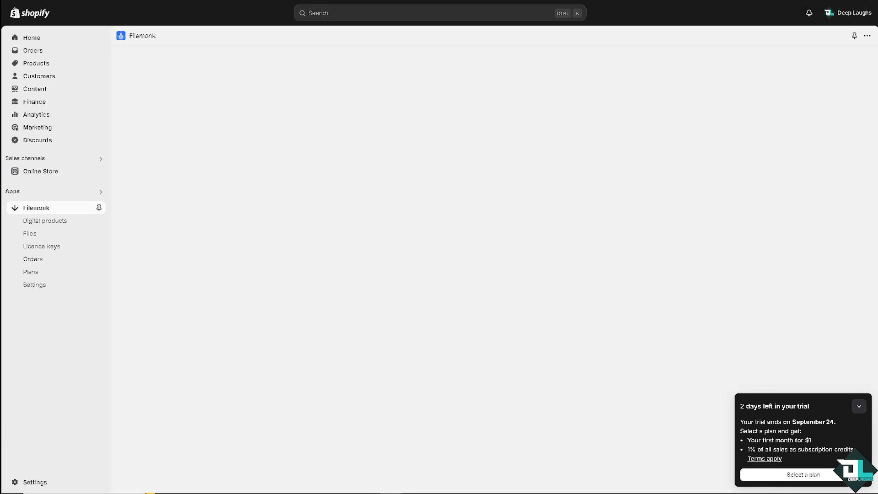
left_click(36, 207)
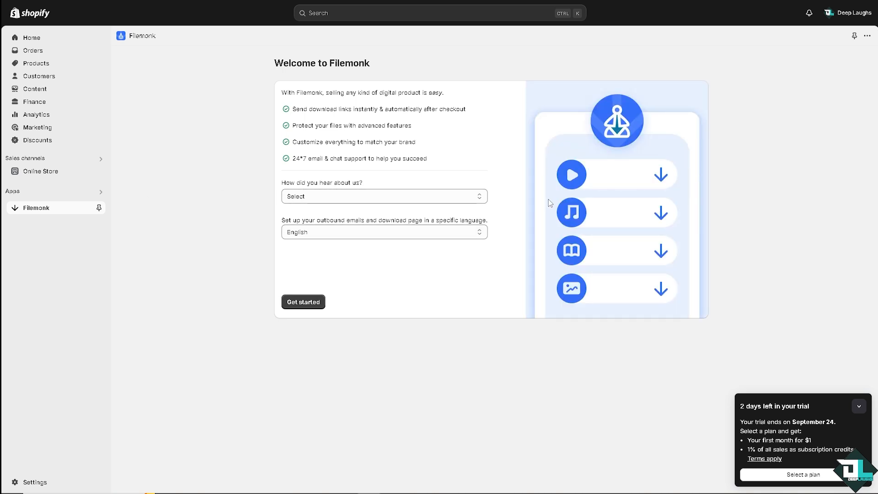
mouse_move(311, 307)
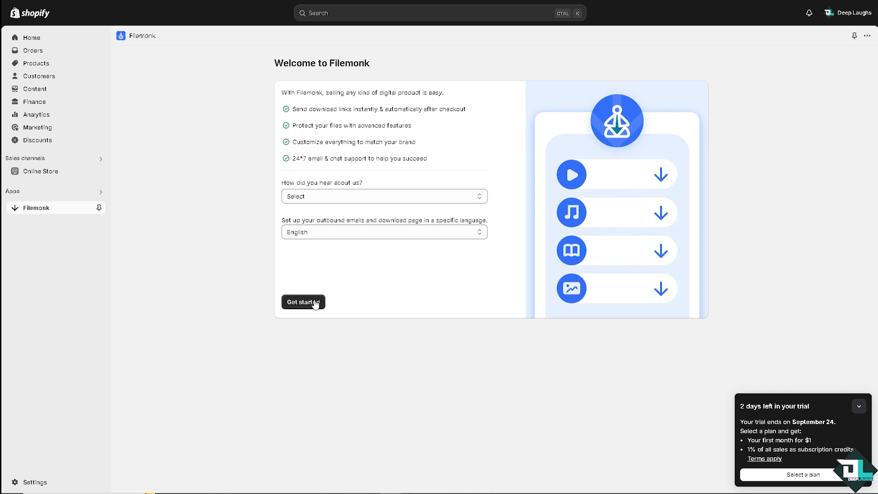
left_click(302, 301)
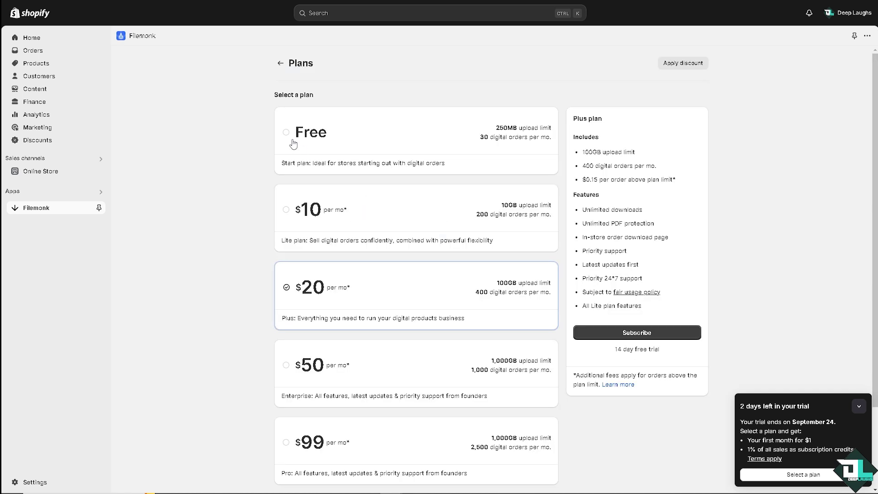
Select Filemonk's Free plan and subscribe to it.
left_click(286, 132)
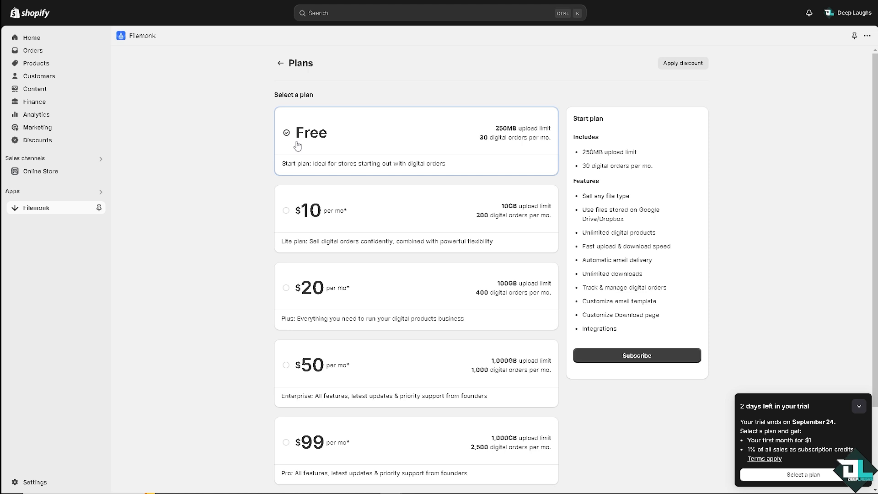
mouse_move(497, 136)
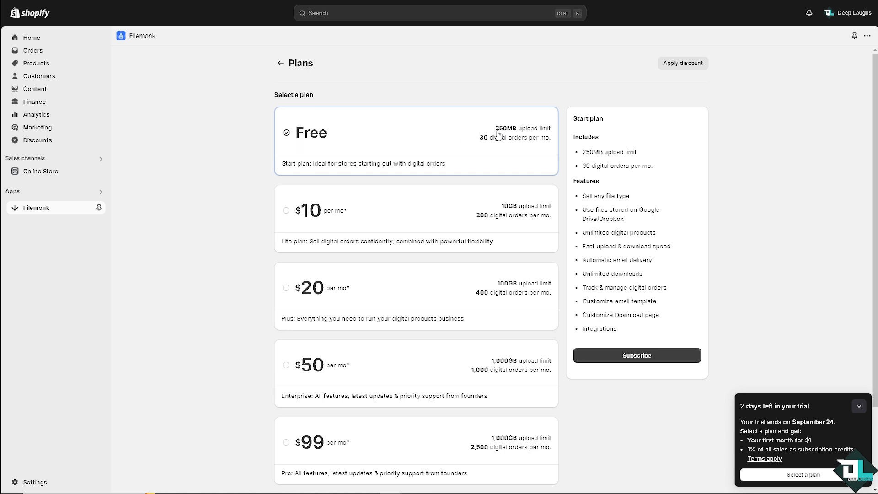
mouse_move(546, 138)
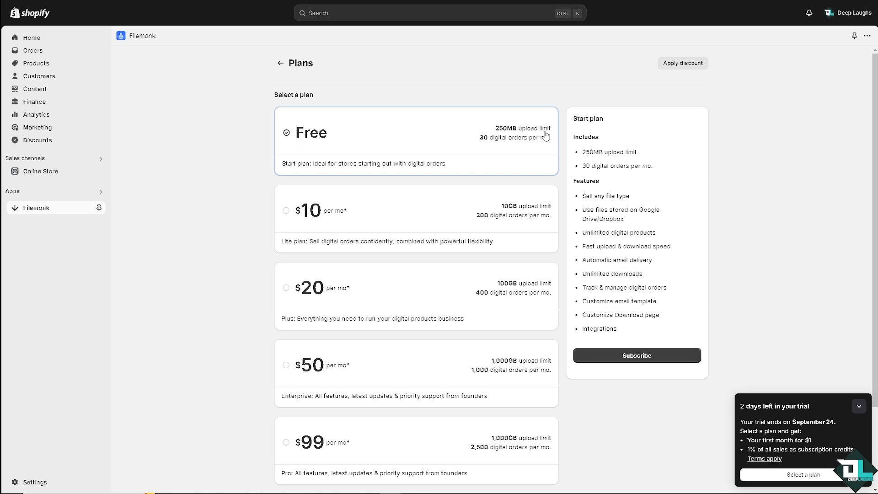
mouse_move(528, 150)
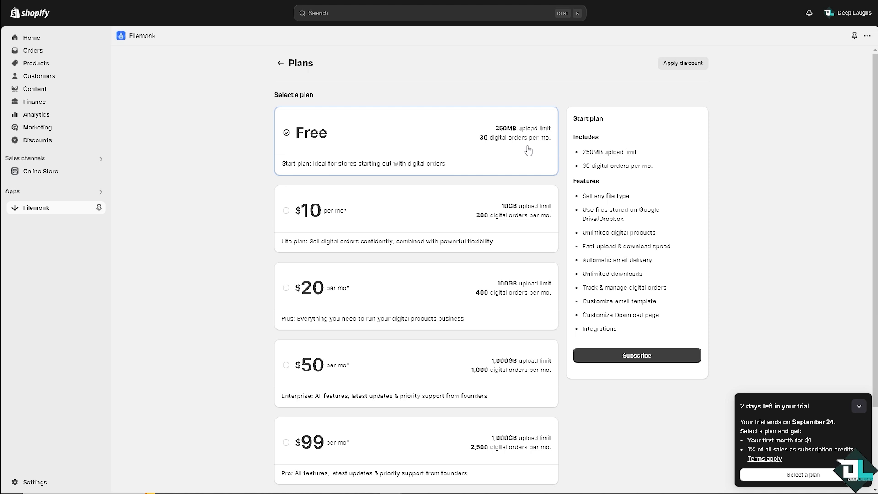
mouse_move(318, 175)
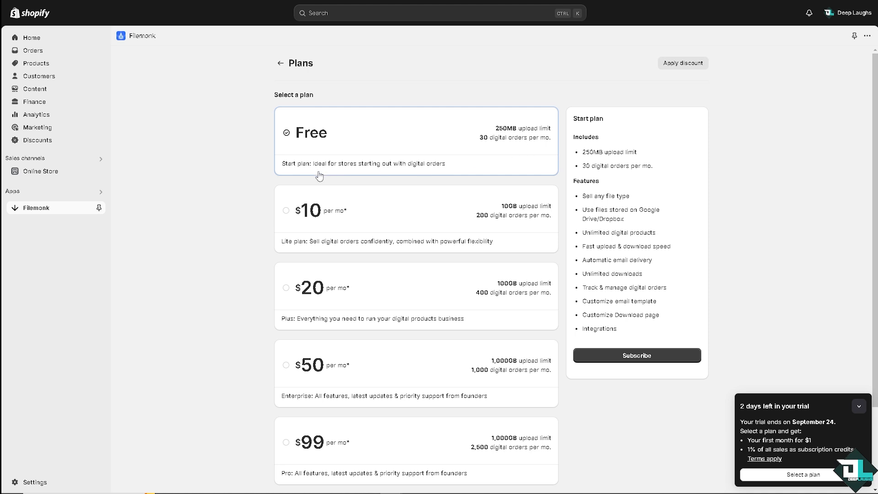
mouse_move(325, 174)
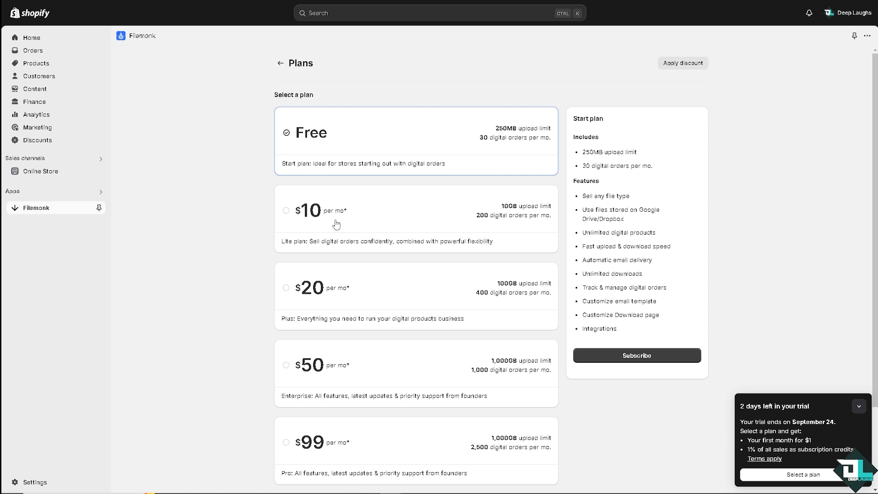
mouse_move(318, 218)
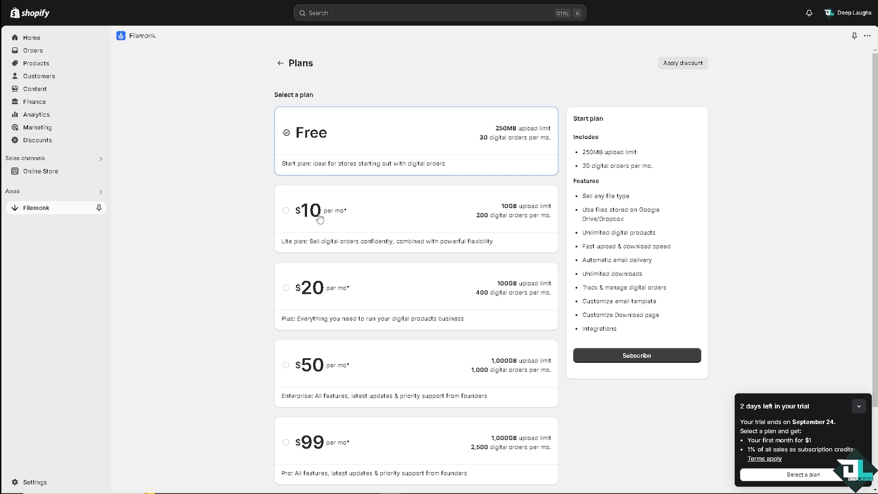
mouse_move(322, 249)
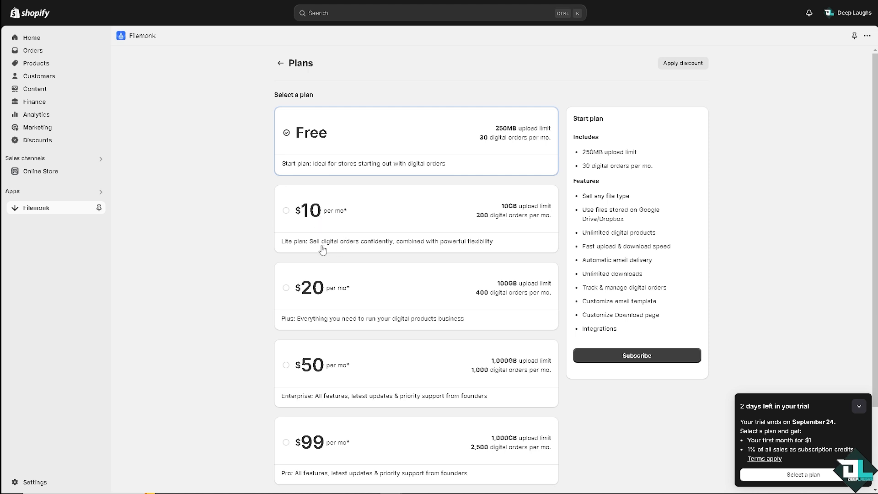
mouse_move(528, 217)
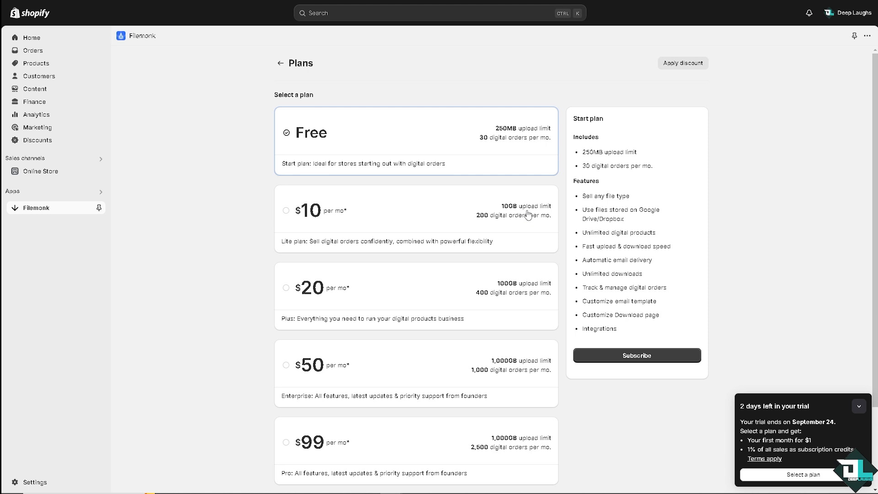
mouse_move(509, 226)
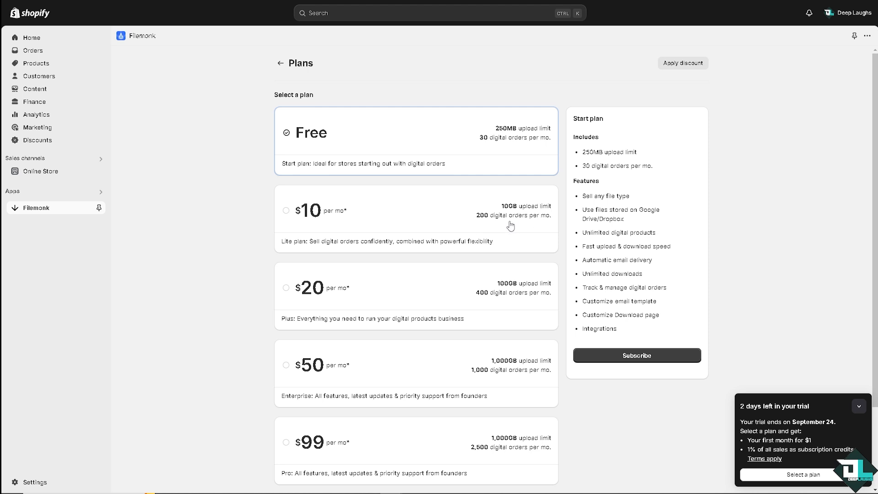
mouse_move(383, 269)
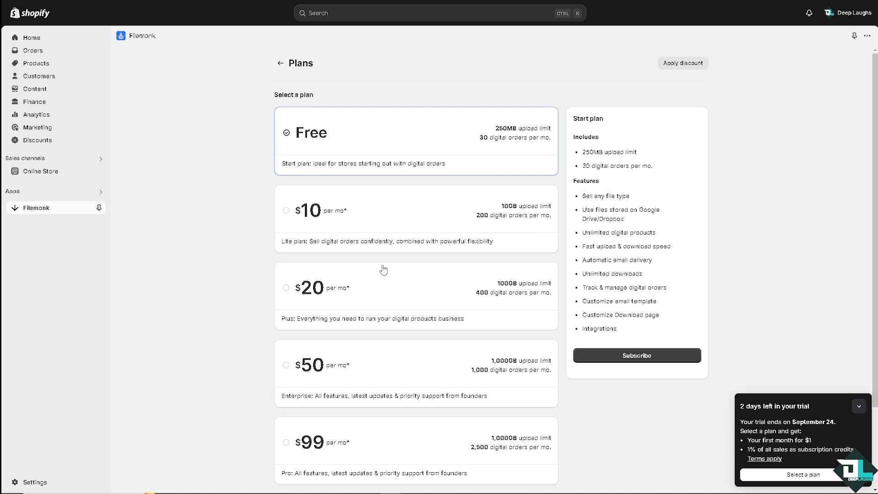
scroll("down", 3)
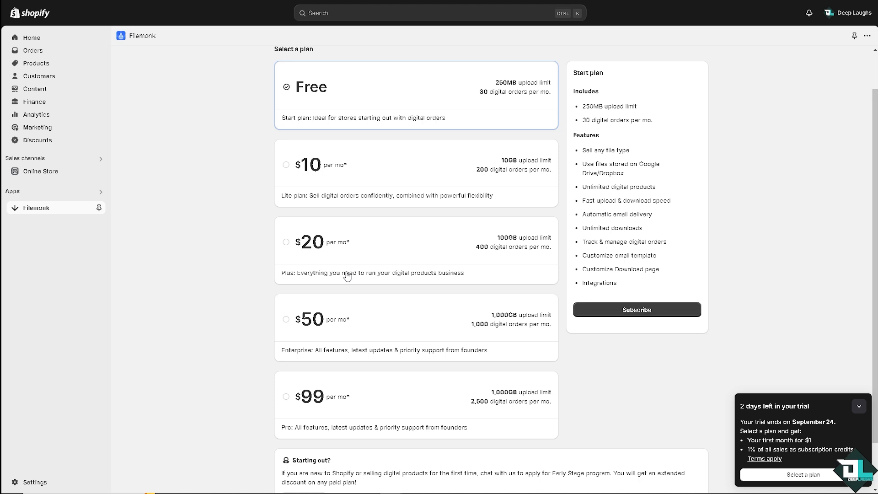
scroll("down", 3)
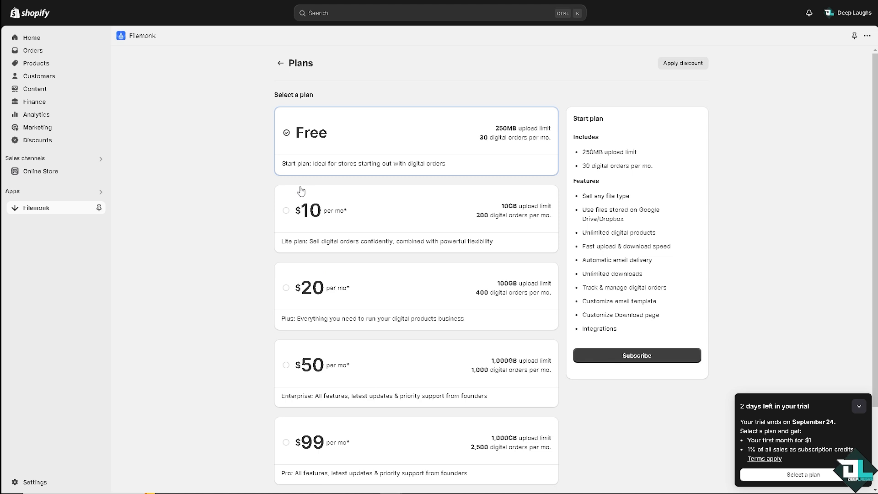
mouse_move(353, 138)
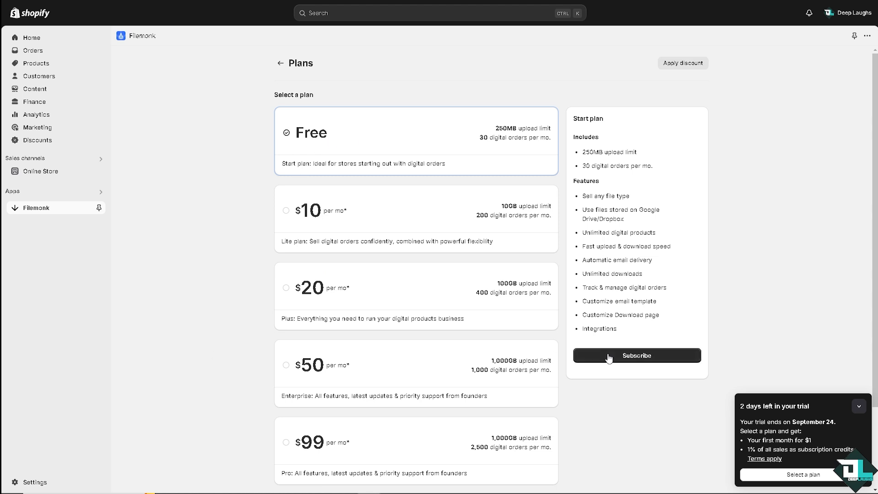
left_click(636, 355)
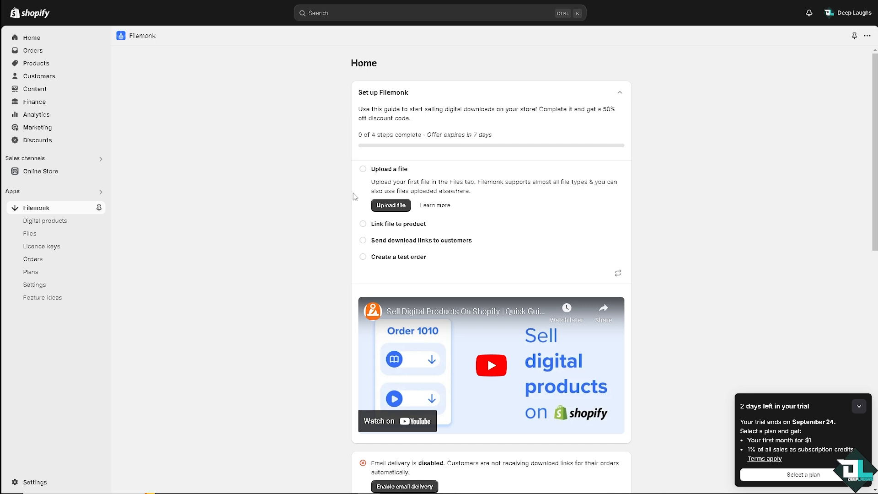
mouse_move(446, 184)
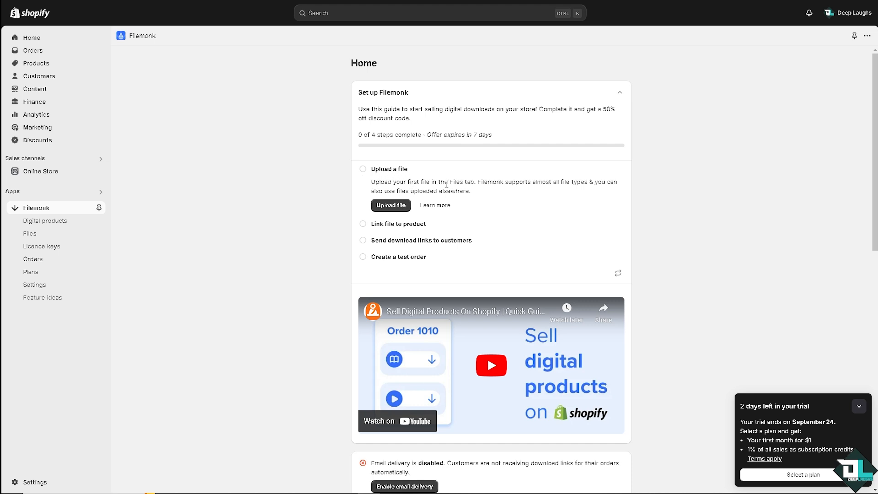
mouse_move(539, 189)
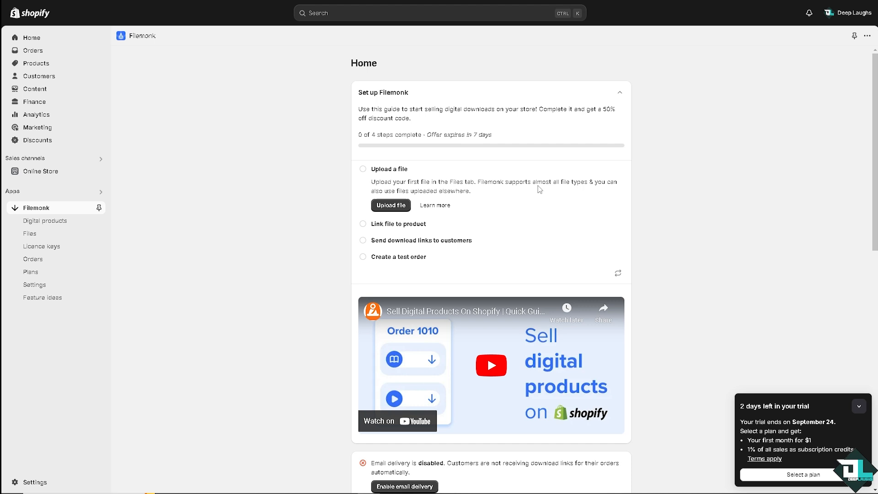
mouse_move(575, 192)
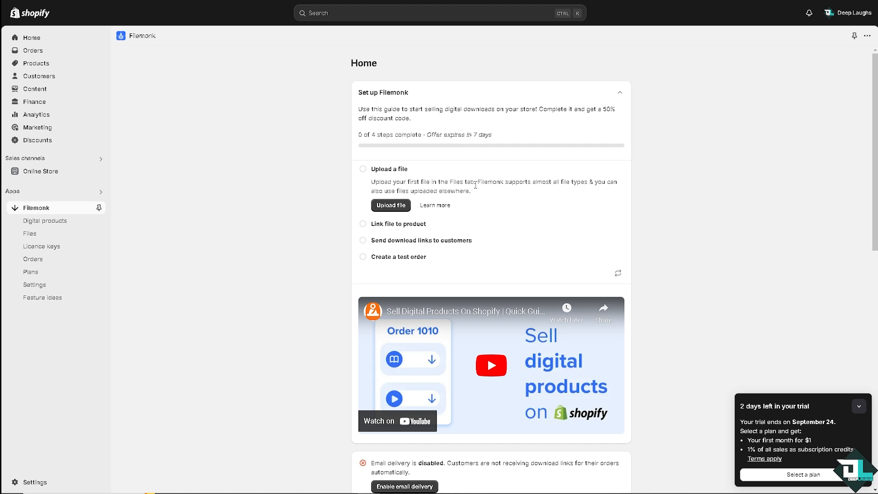
mouse_move(170, 214)
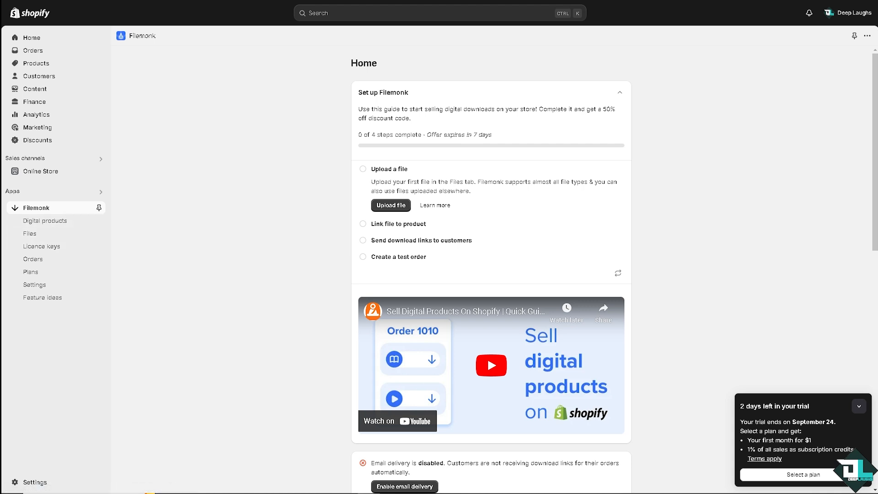
key("F11")
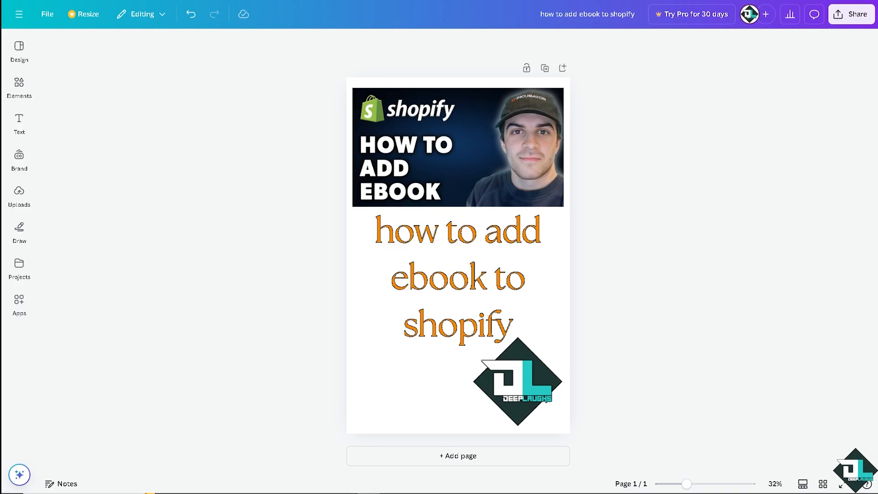
Download the ebook design via Share > Download as a PDF Standard file.
left_click(851, 14)
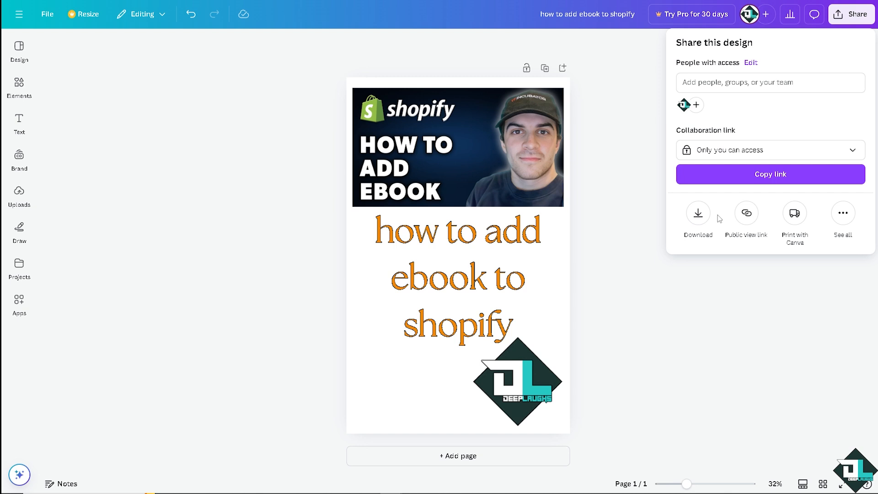
left_click(698, 212)
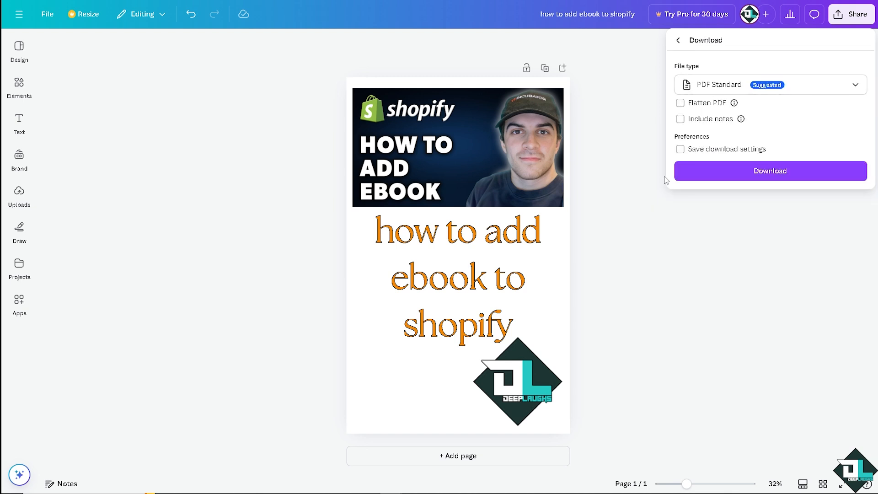
left_click(770, 171)
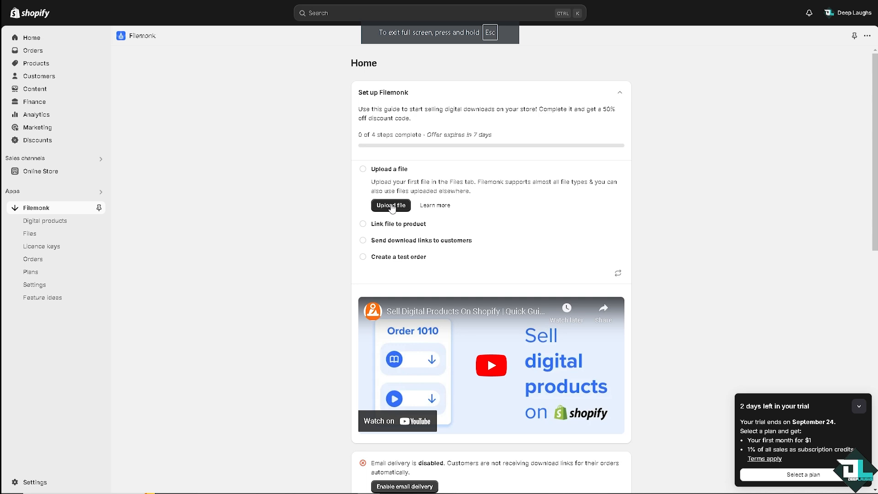
Upload 'how to add ebook to shopify.pdf' (1.43 MB) to Filemonk's Files, then head to Products.
left_click(390, 205)
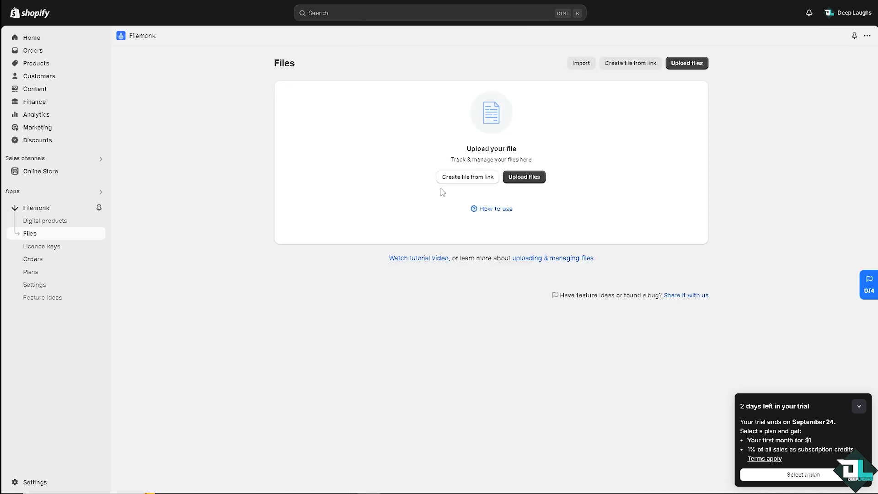
mouse_move(558, 152)
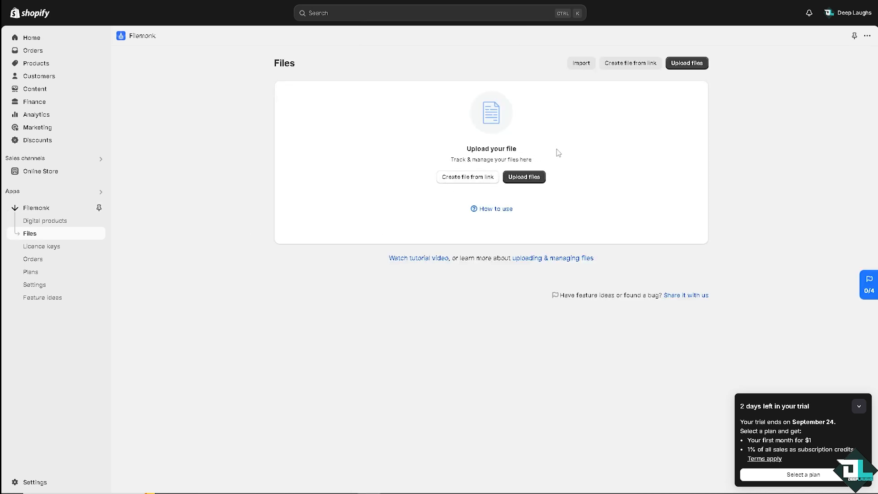
mouse_move(559, 163)
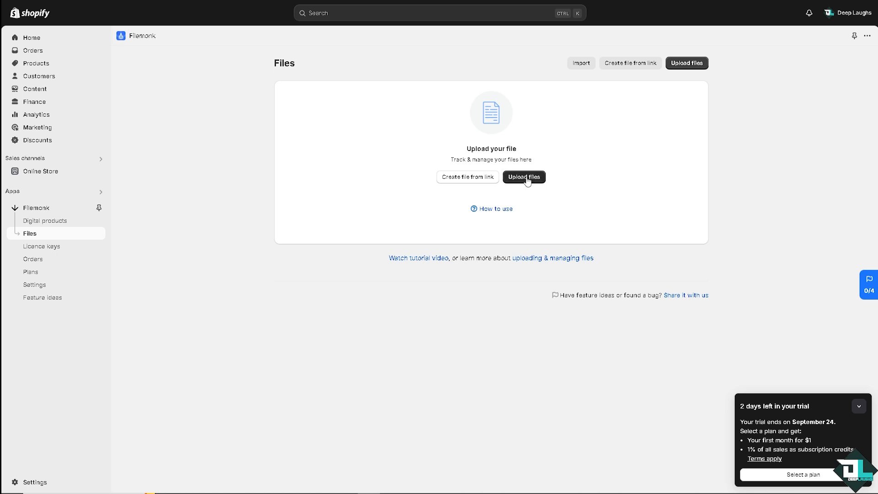
mouse_move(519, 201)
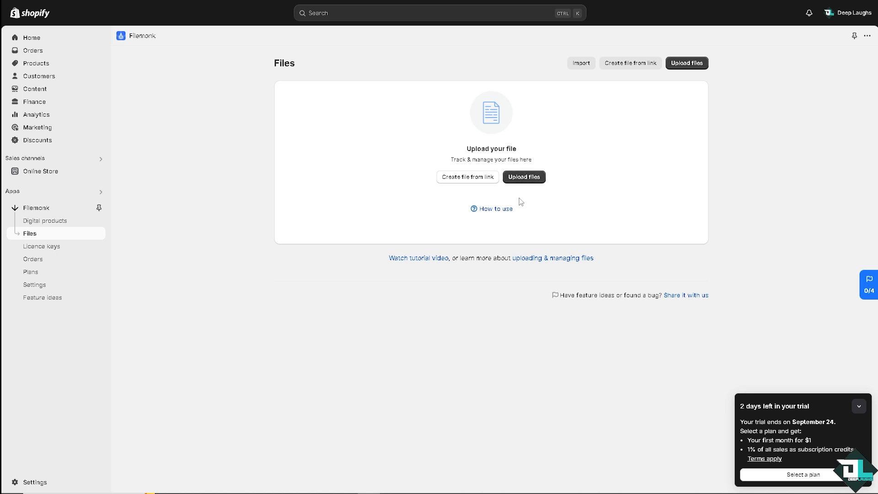
left_click(524, 177)
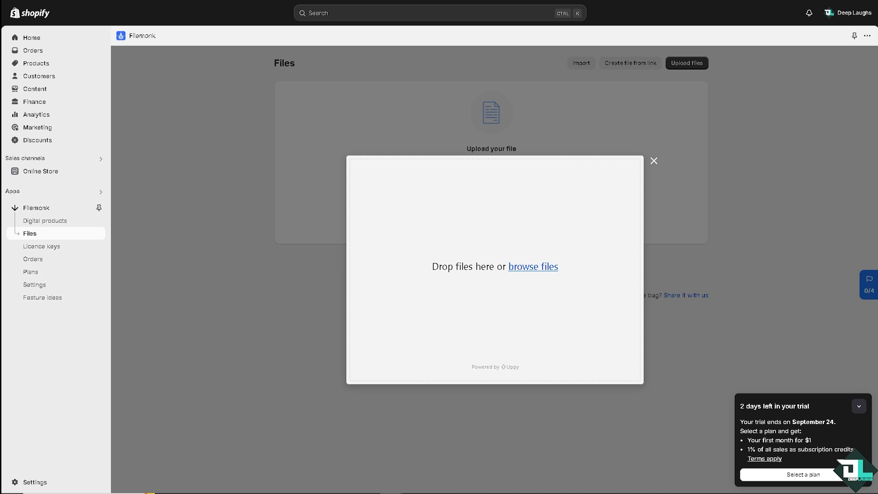
left_click(533, 266)
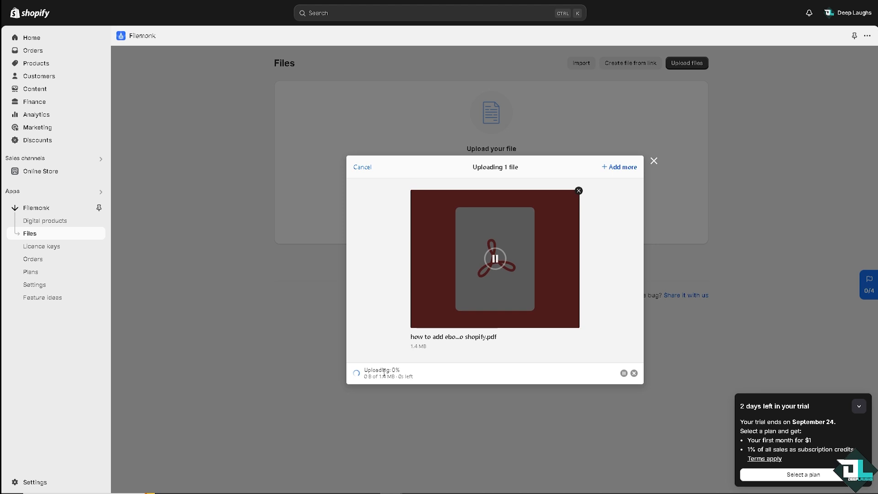
mouse_move(367, 312)
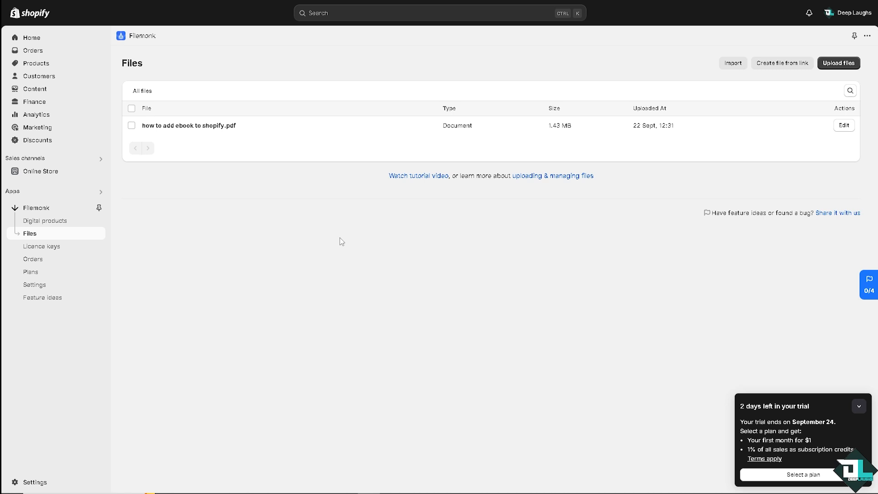
left_click(34, 64)
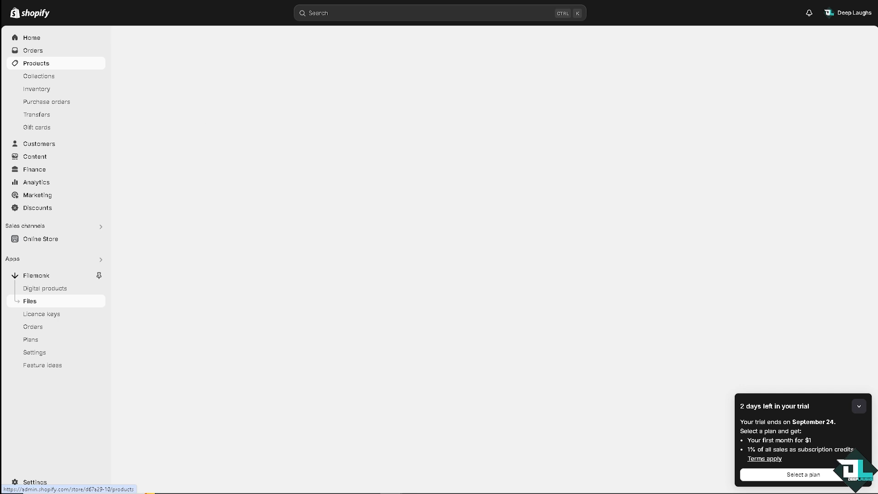
left_click(34, 63)
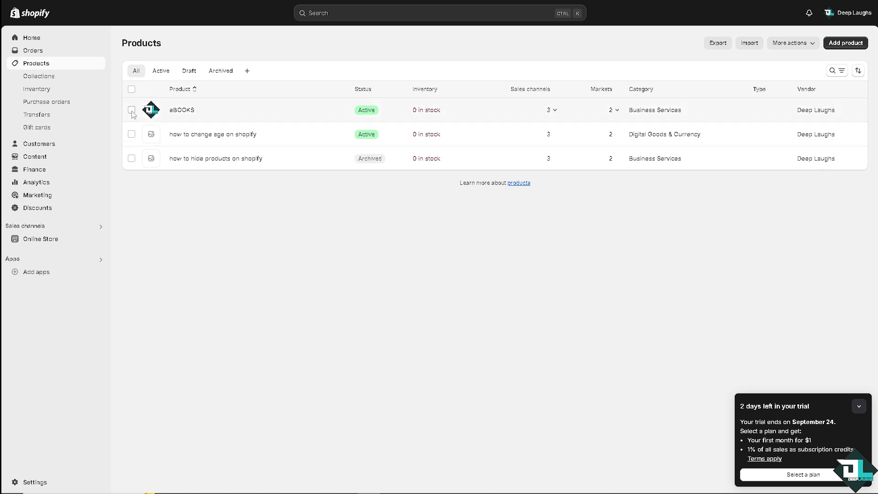
left_click(132, 110)
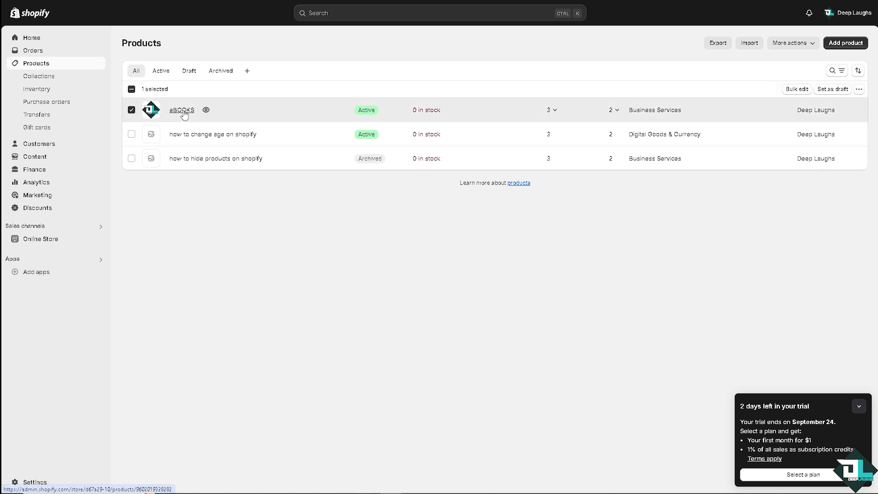
left_click(181, 109)
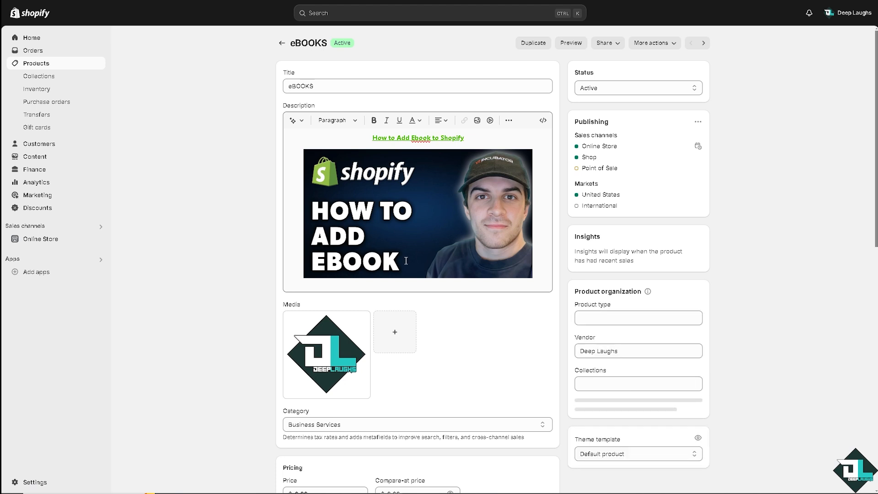
scroll("down", 3)
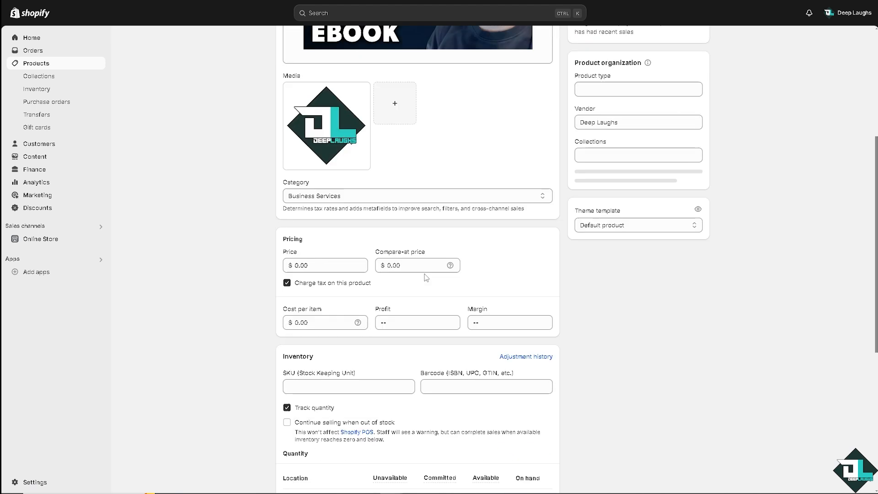
scroll("down", 3)
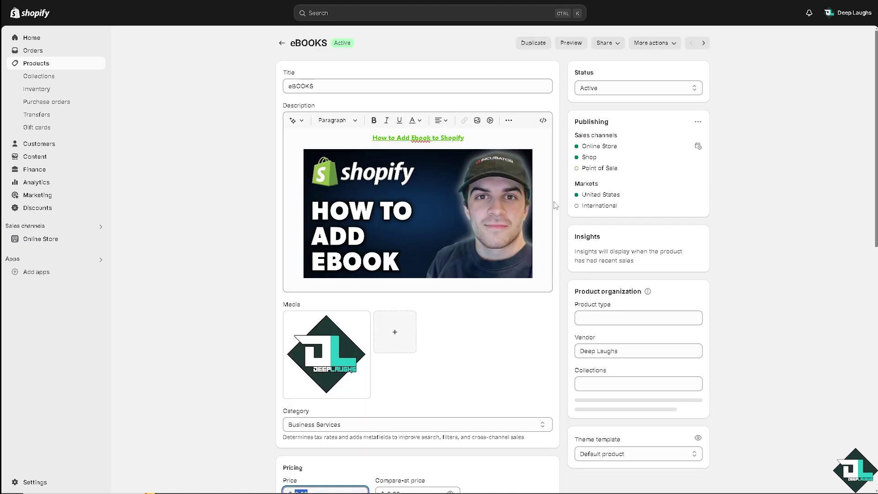
mouse_move(661, 47)
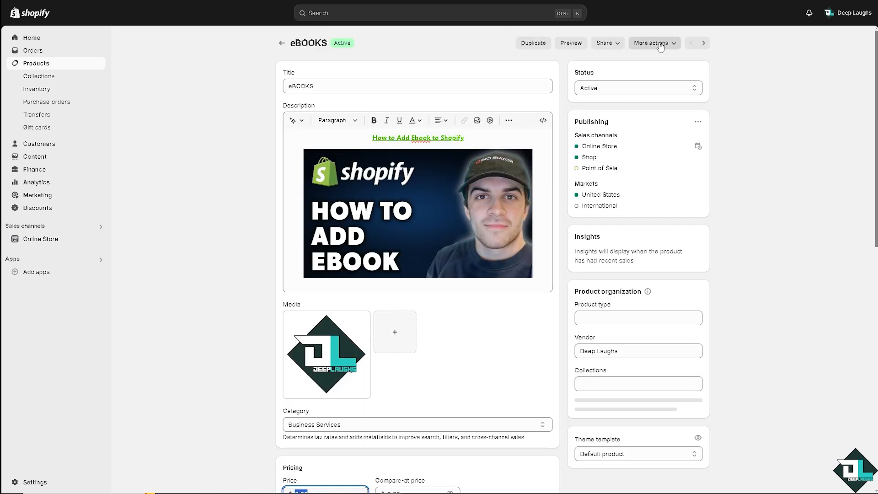
From eBOOKS' More actions, manage digital downloads and view Filemonk's empty Digital products list.
left_click(654, 42)
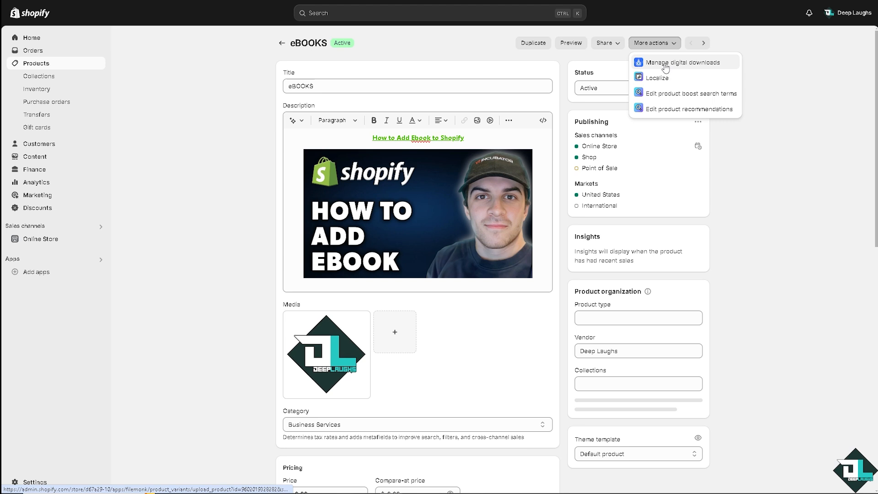
left_click(680, 62)
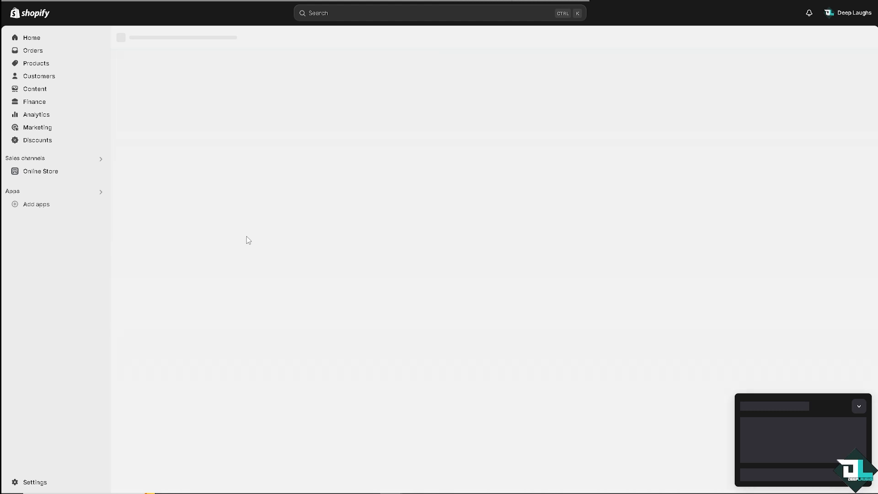
mouse_move(253, 235)
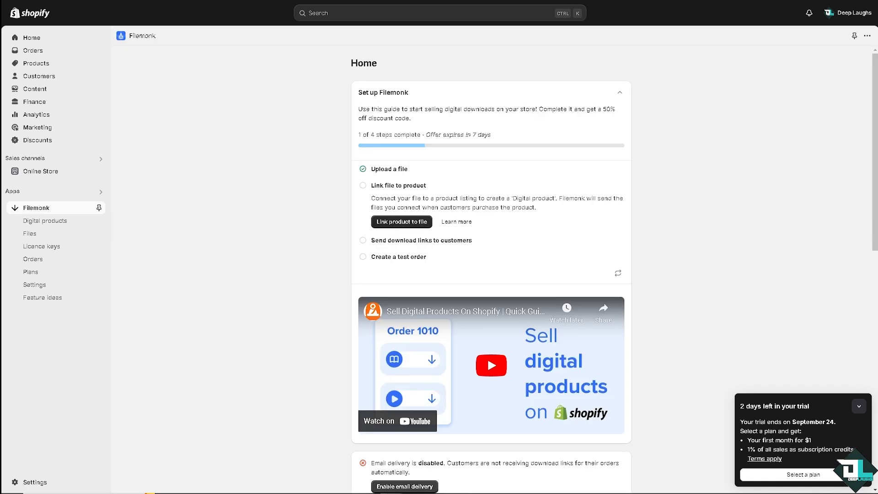
left_click(45, 221)
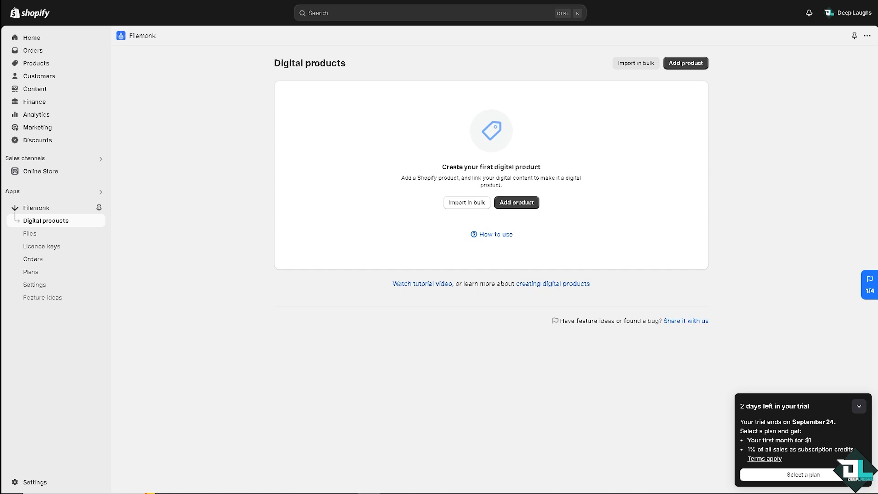
mouse_move(225, 268)
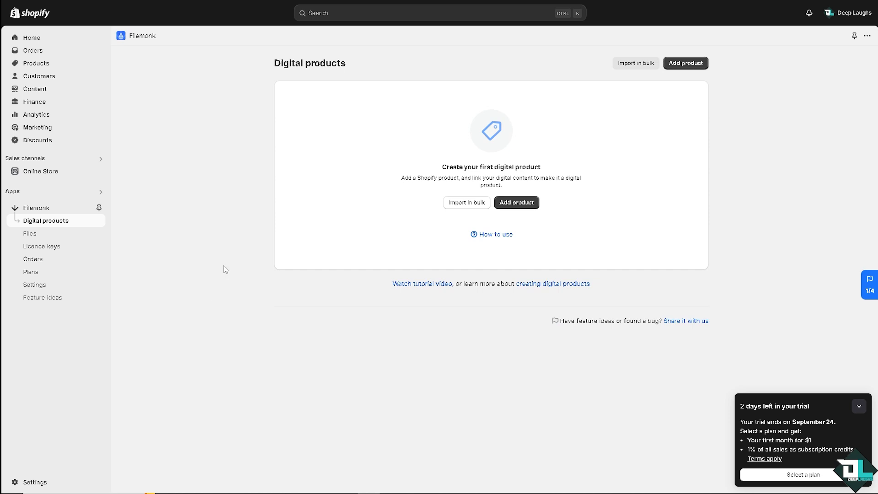
mouse_move(518, 200)
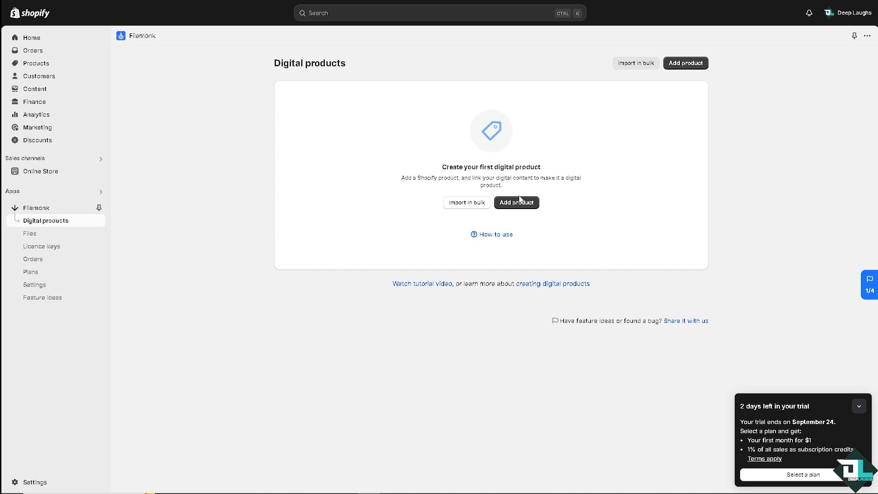
mouse_move(520, 199)
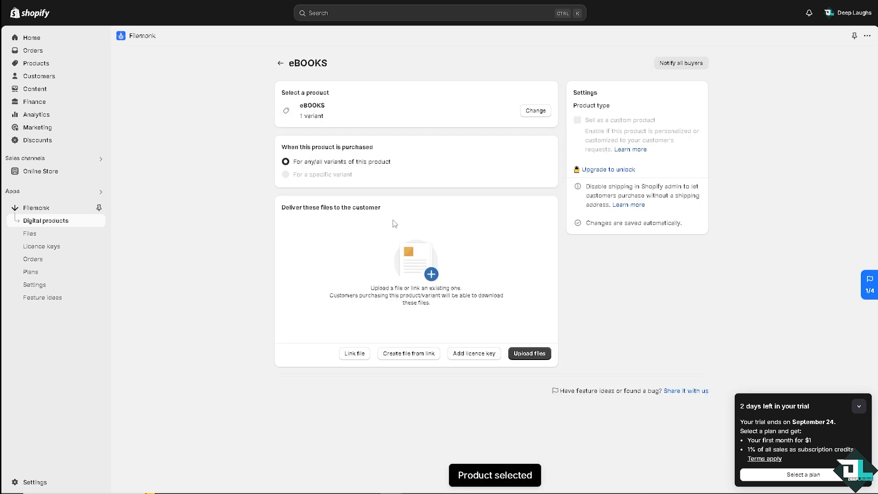
mouse_move(520, 365)
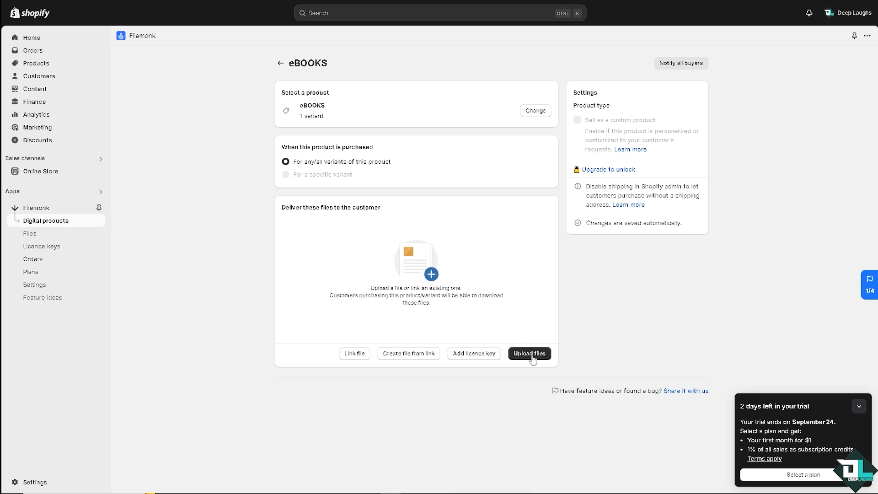
Upload 'how to add ebook to shopify.pdf' as the file delivered with the eBOOKS digital product.
left_click(528, 353)
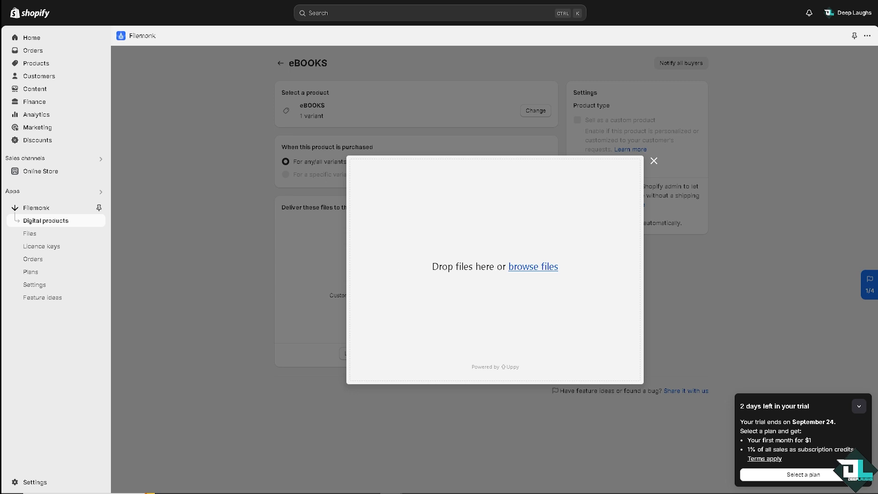
left_click(532, 266)
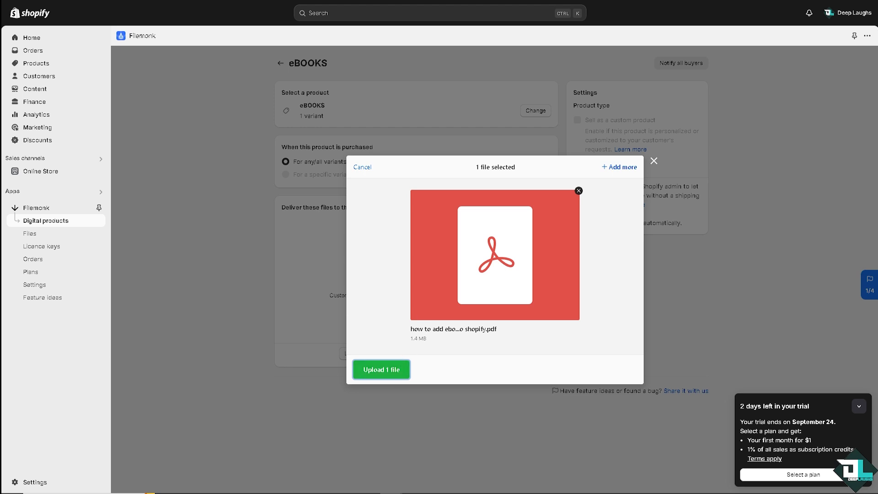
left_click(381, 368)
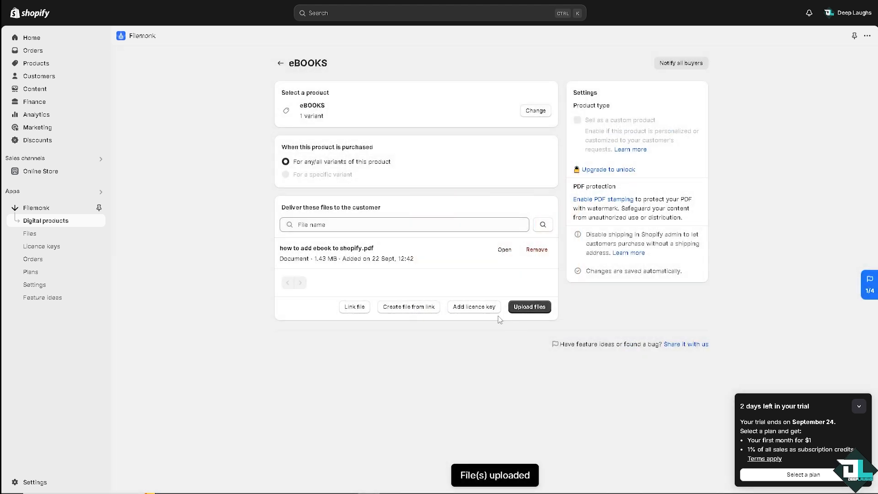
mouse_move(387, 272)
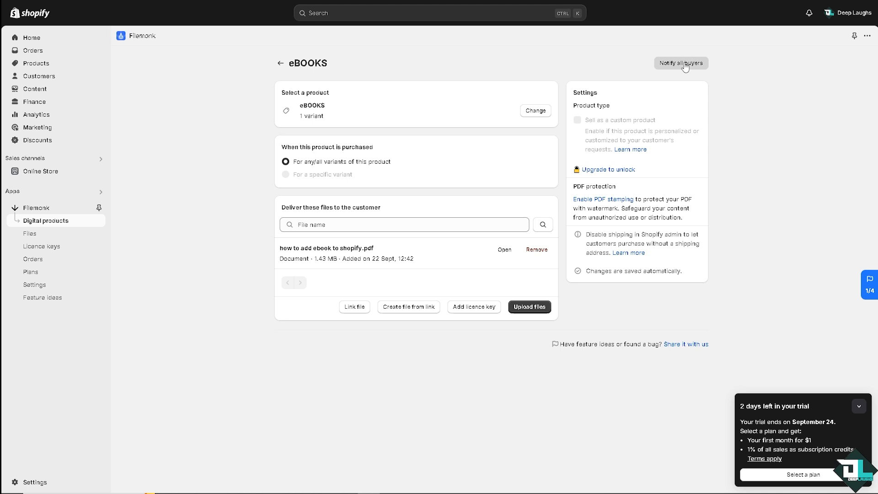
left_click(680, 64)
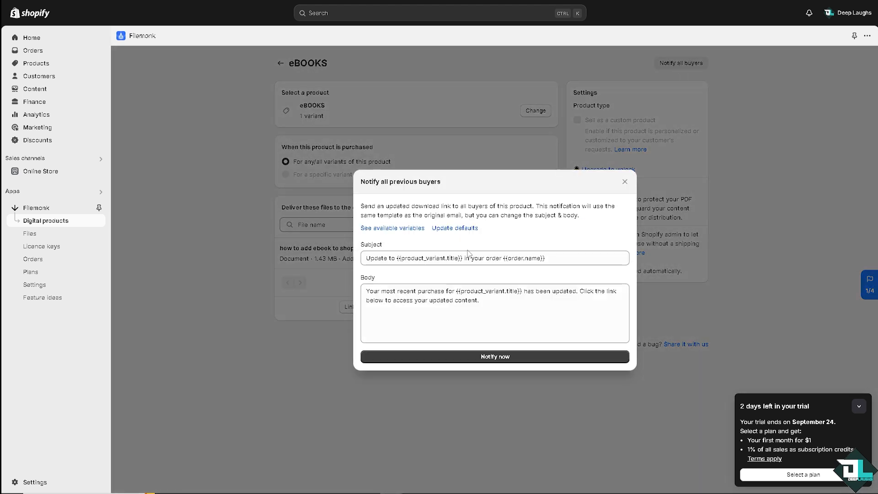
type("How to Add Ebook to Shopify")
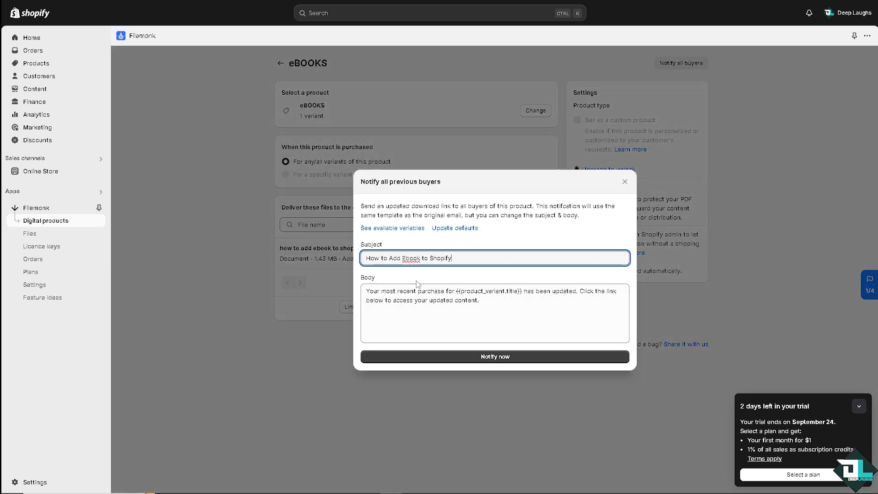
type("How to Add Ebook to Shopify")
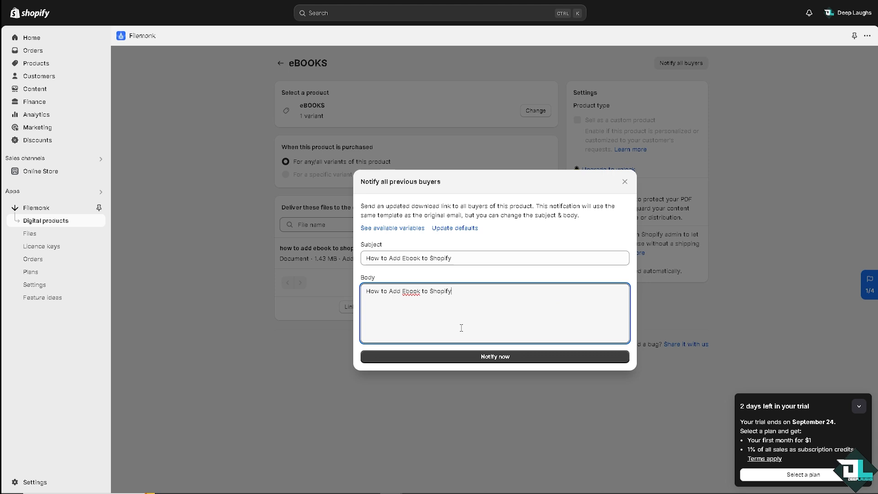
left_click(494, 357)
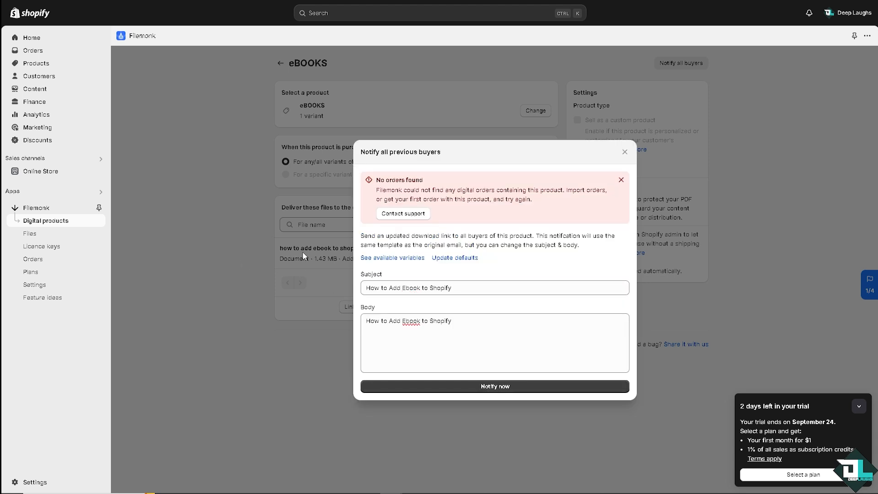
mouse_move(497, 196)
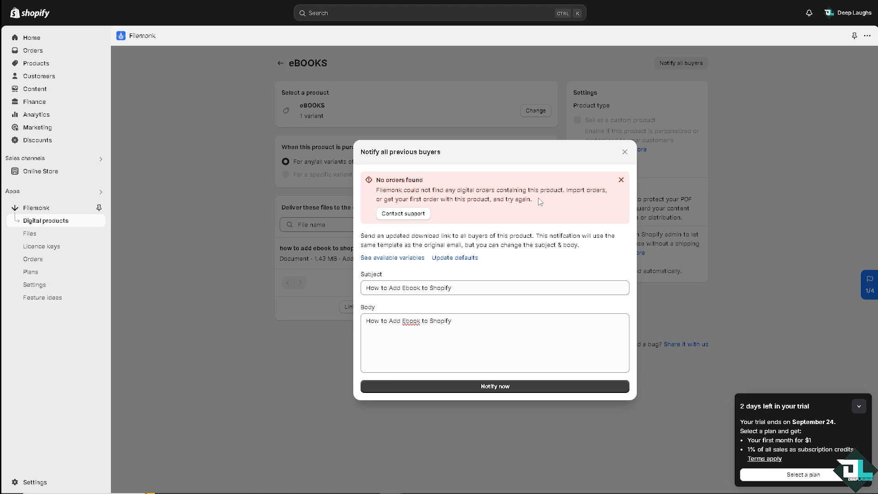
left_click(625, 152)
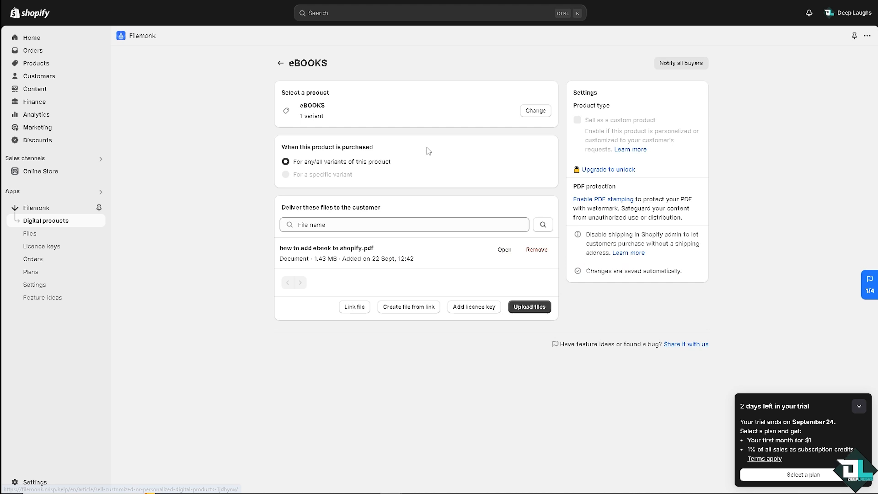
mouse_move(227, 165)
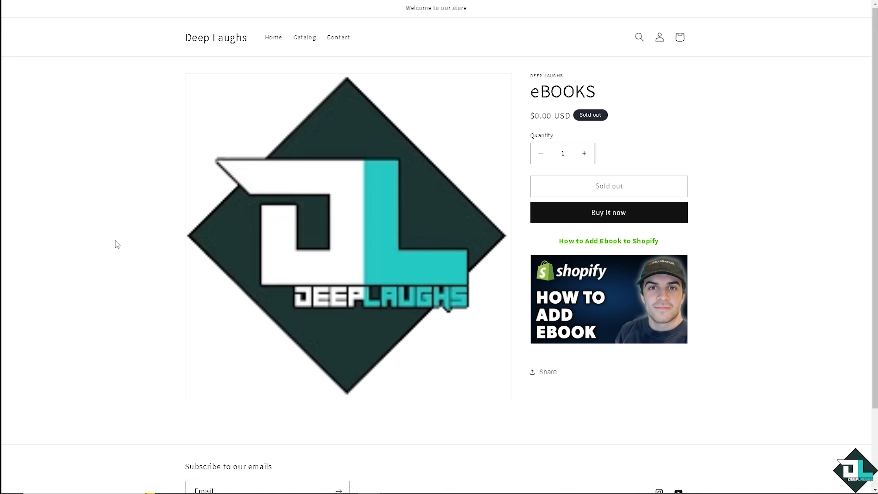
mouse_move(121, 241)
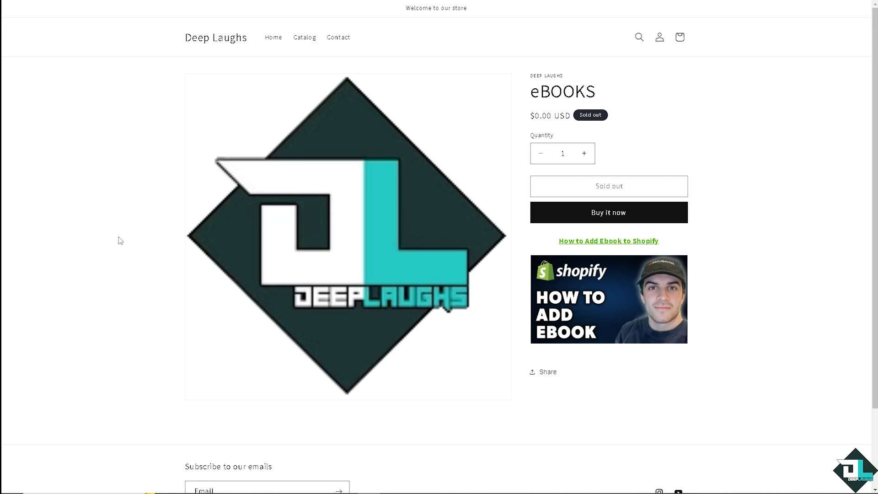